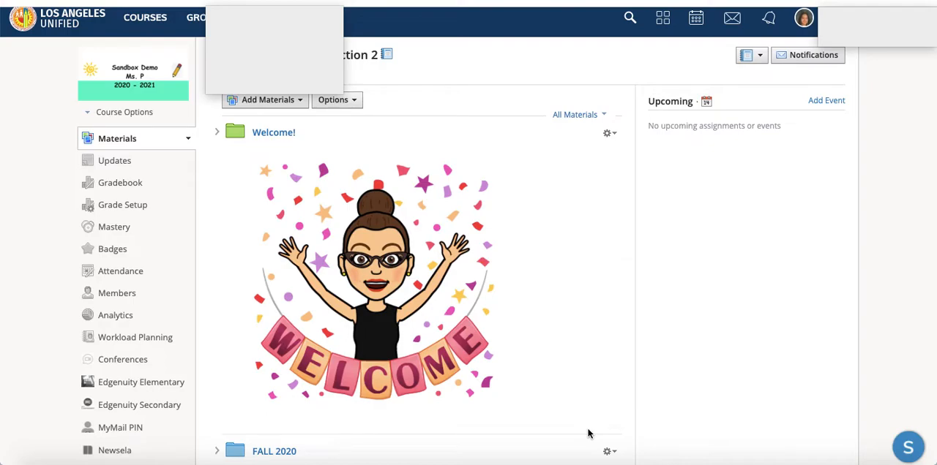
pyautogui.moveTo(537, 345)
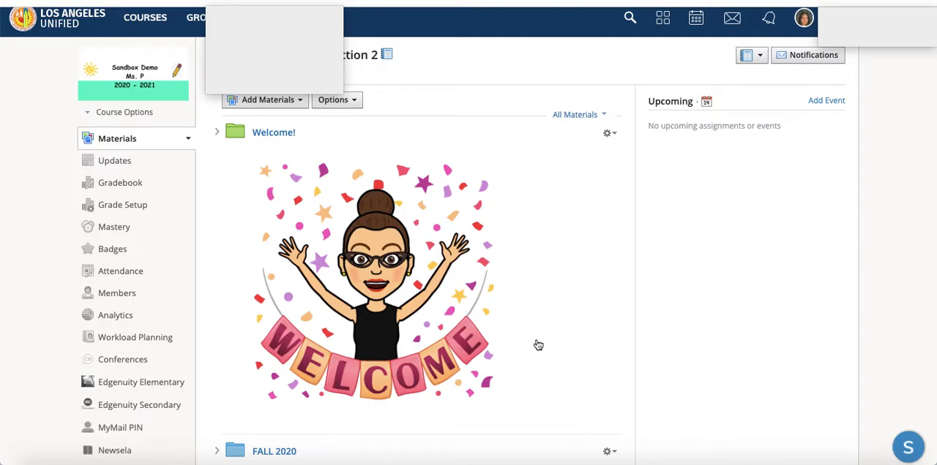
# Add a new folder named '2020 - 2021 School Year' with the green folder color.
pyautogui.scroll(-3)
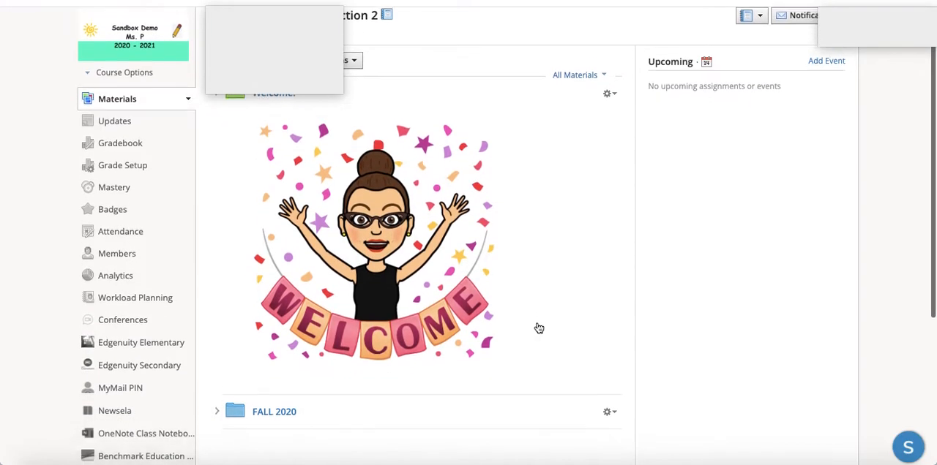
pyautogui.scroll(-3)
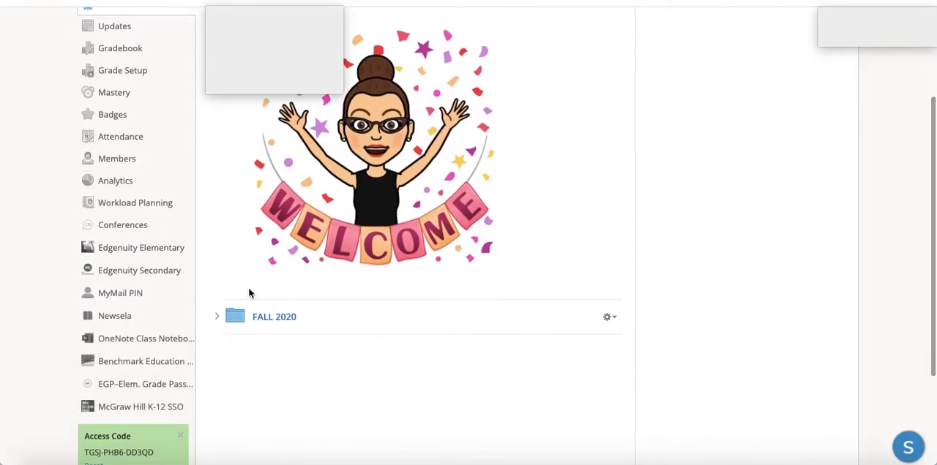
pyautogui.moveTo(274, 317)
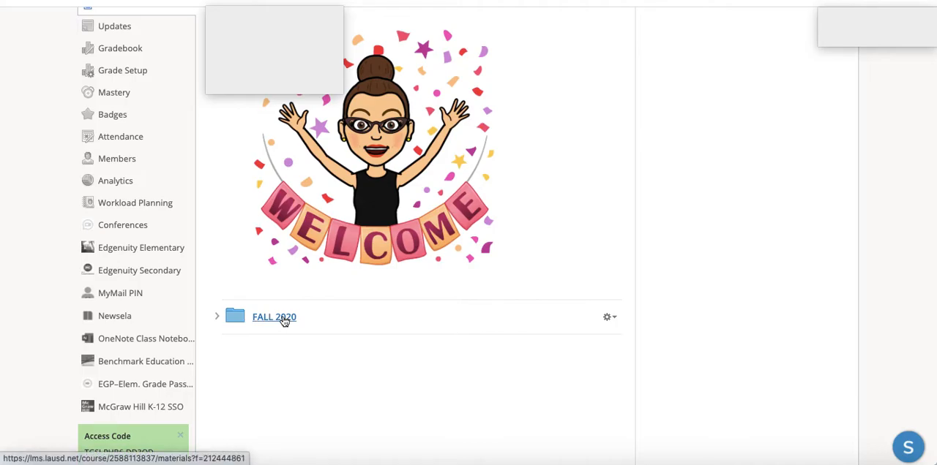
pyautogui.moveTo(255, 324)
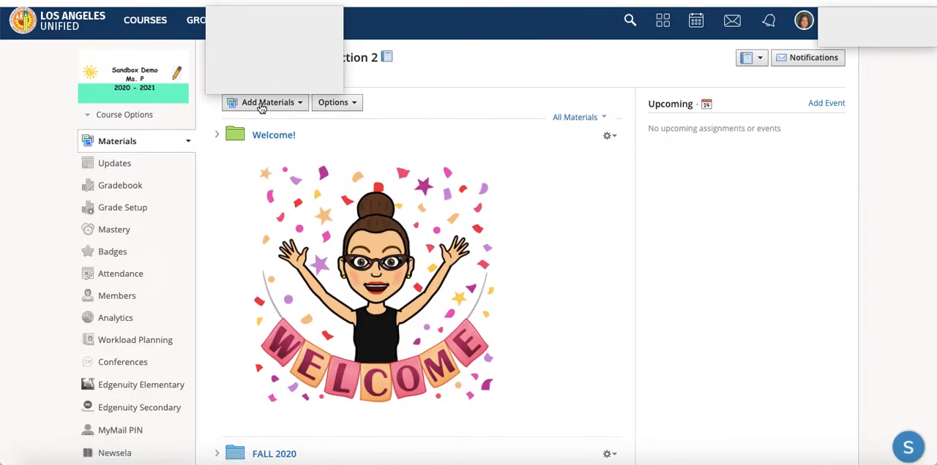
pyautogui.click(267, 102)
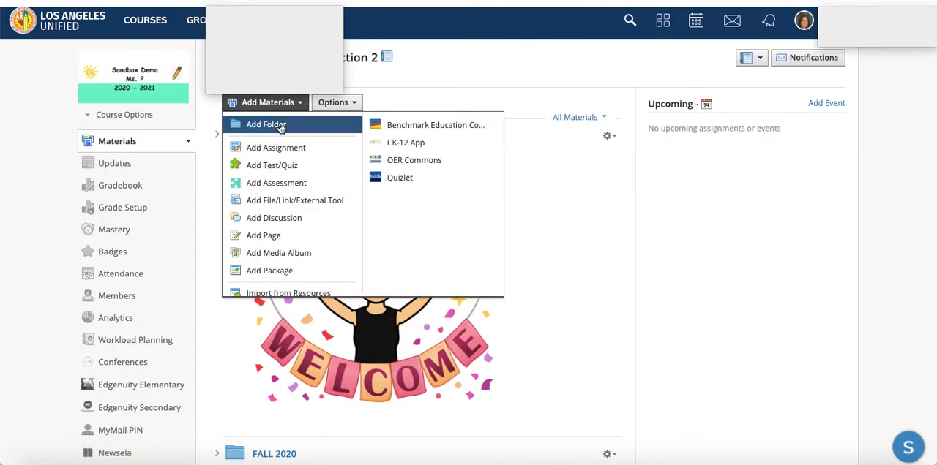
pyautogui.click(267, 123)
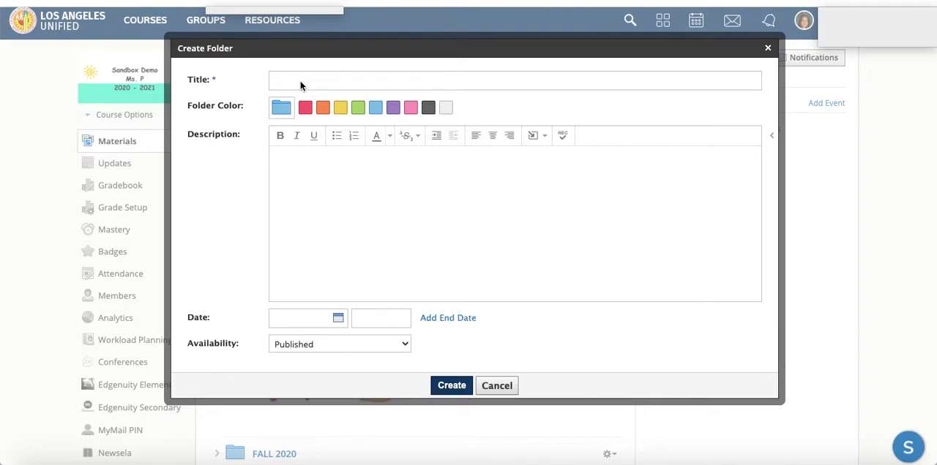
pyautogui.write('2020')
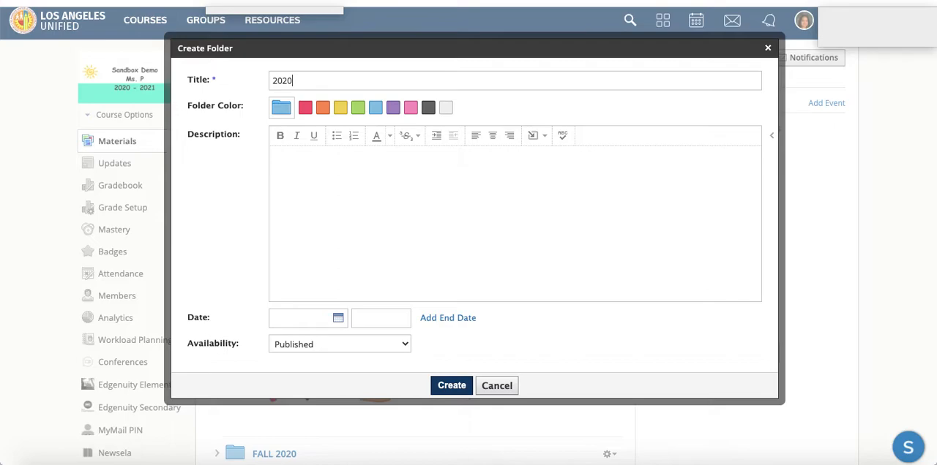
pyautogui.write('- 2021 School Y')
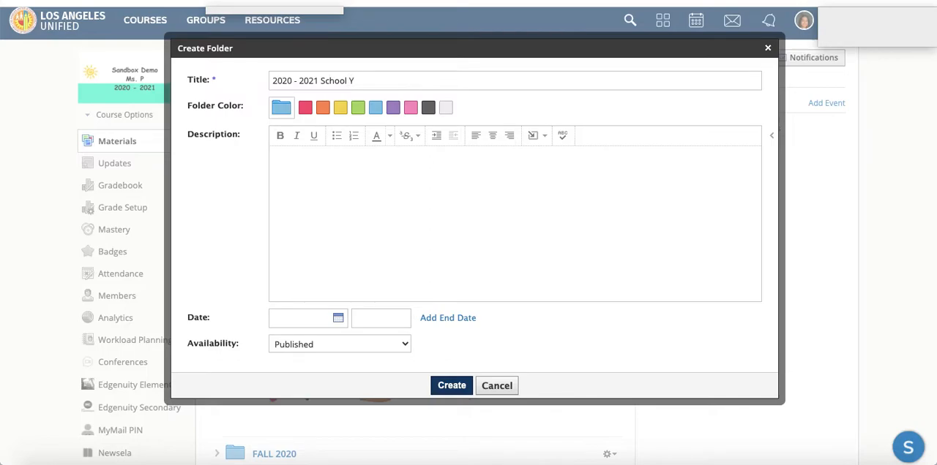
pyautogui.write('ear')
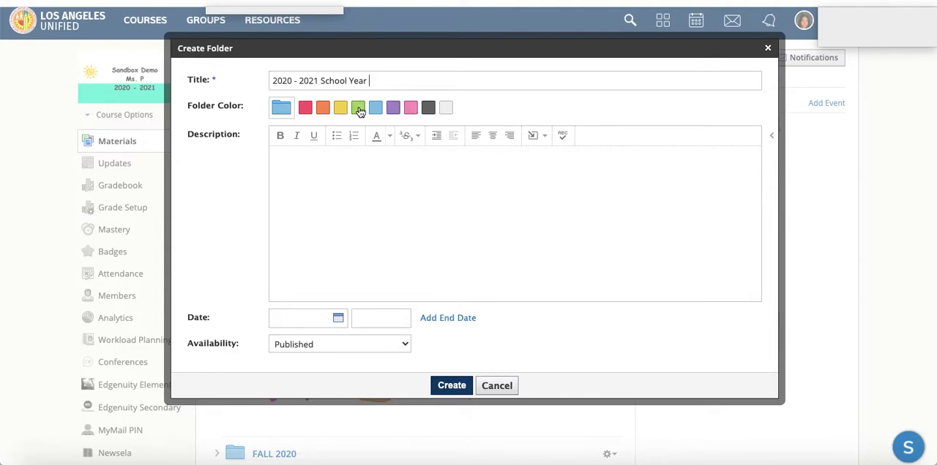
pyautogui.click(357, 107)
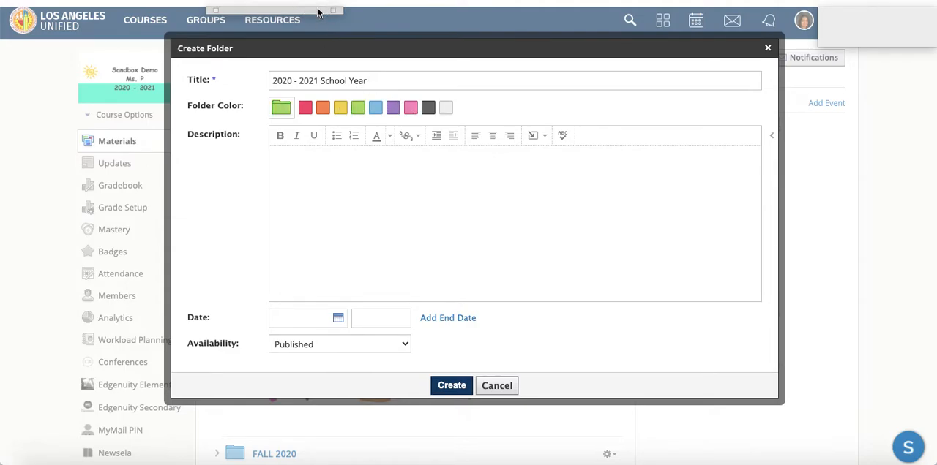
pyautogui.moveTo(451, 385)
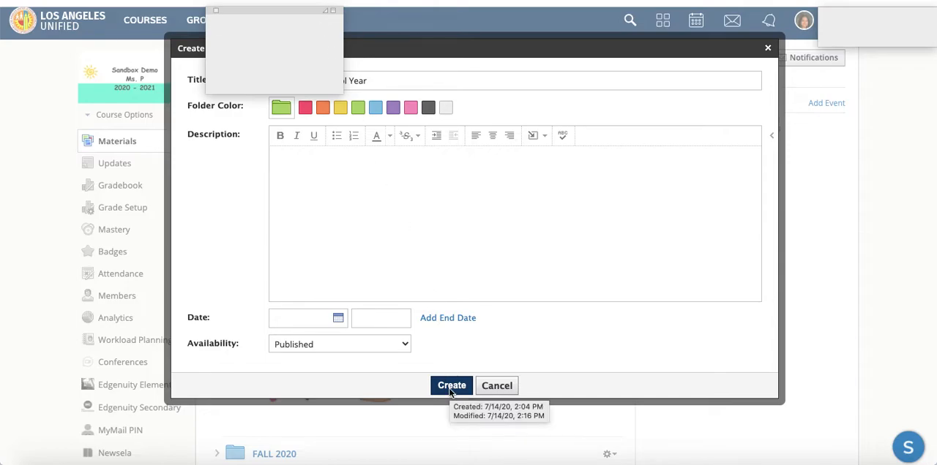
pyautogui.click(451, 385)
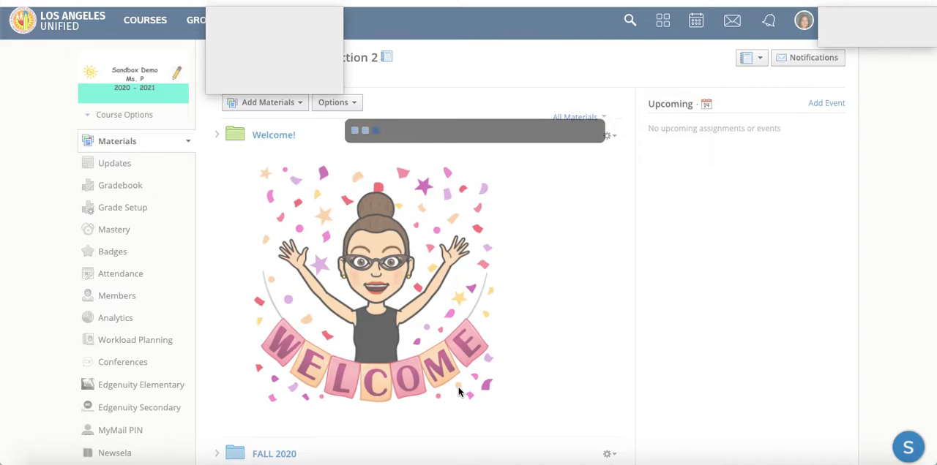
pyautogui.moveTo(457, 165)
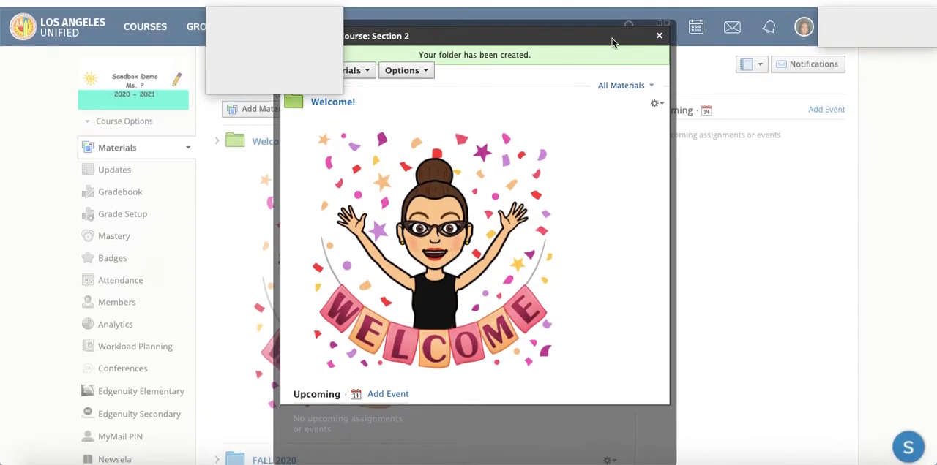
# Dismiss the confirmation and scroll down to the new folder beneath FALL 2020.
pyautogui.scroll(-3)
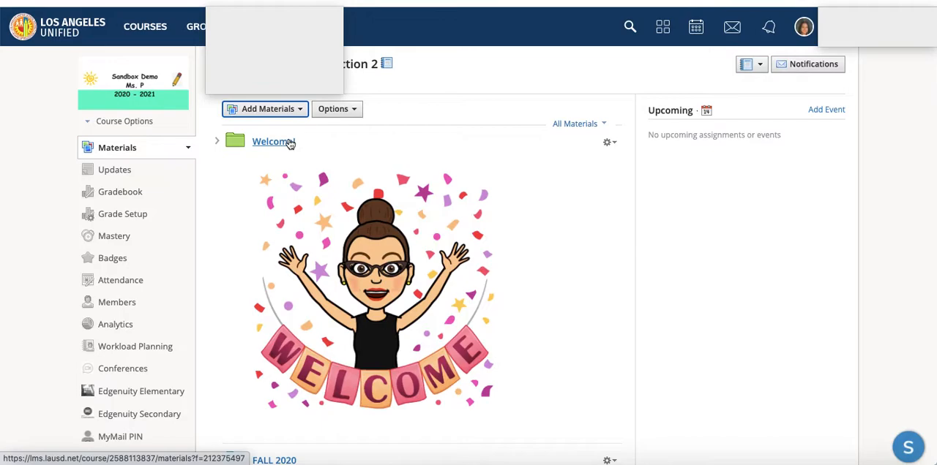
pyautogui.click(271, 142)
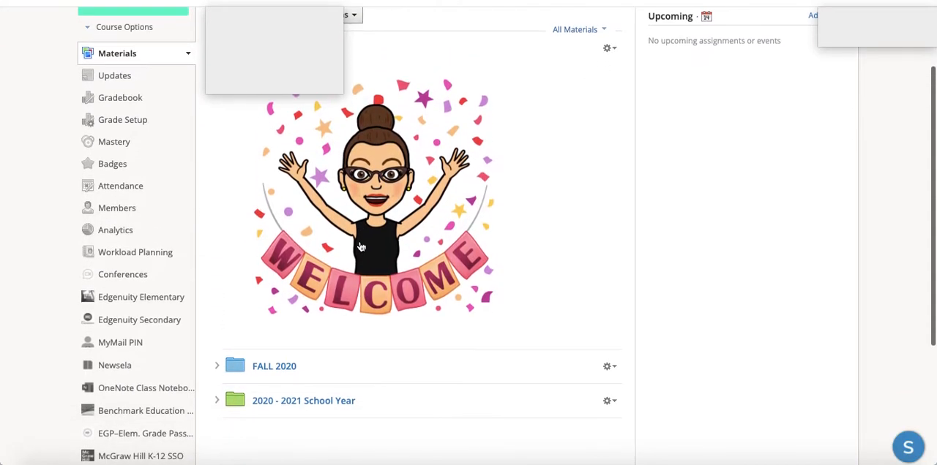
pyautogui.scroll(-3)
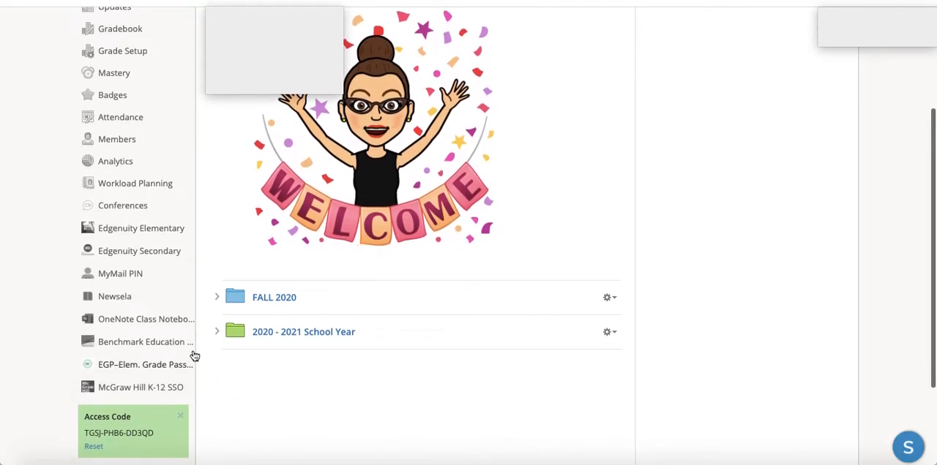
pyautogui.moveTo(299, 305)
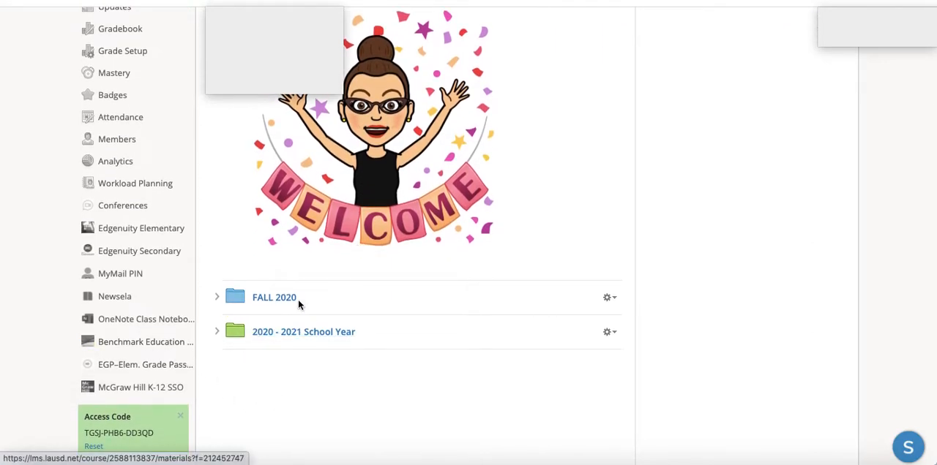
pyautogui.moveTo(327, 301)
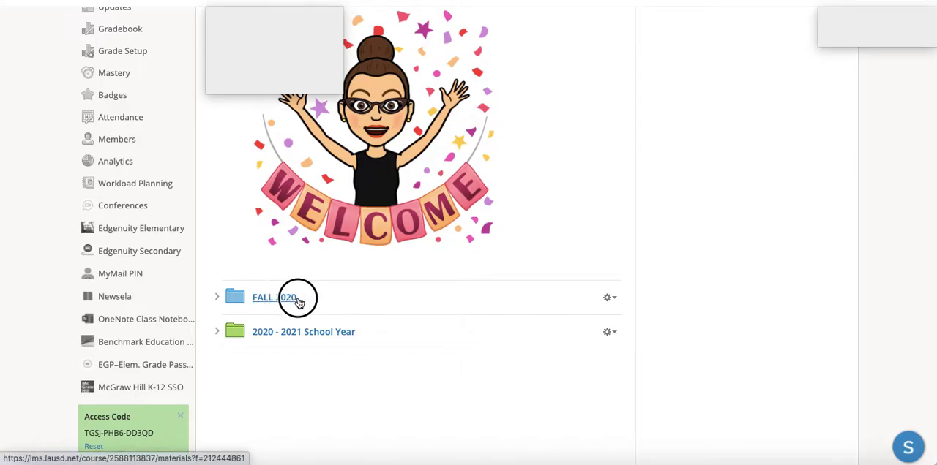
# Drag FALL 2020 into the 2020 - 2021 School Year folder, then collapse that folder.
pyautogui.moveTo(274, 297); pyautogui.dragTo(307, 331)
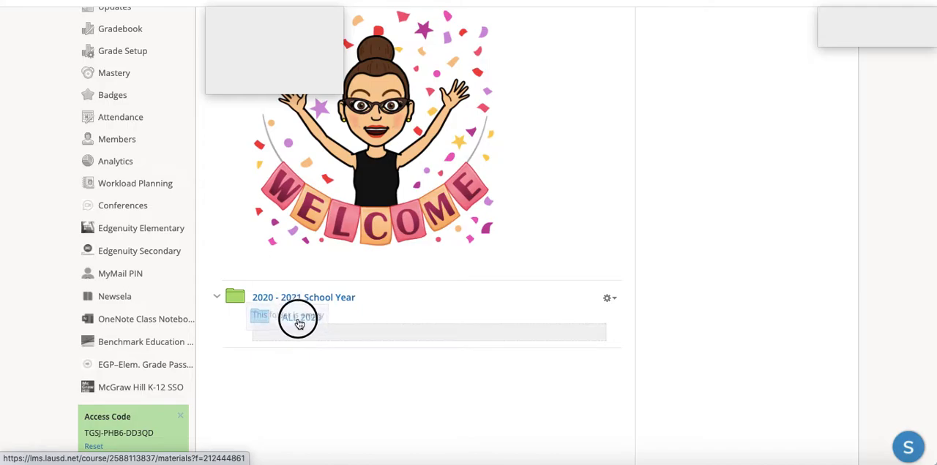
pyautogui.click(217, 297)
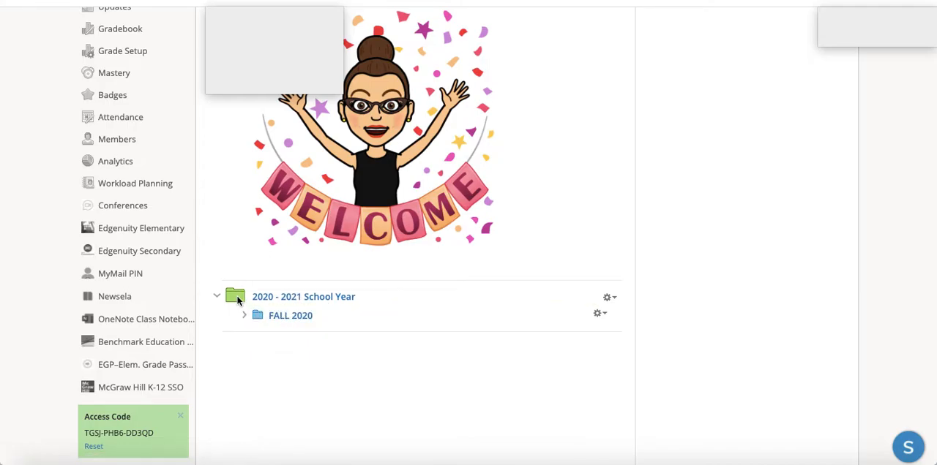
pyautogui.click(216, 296)
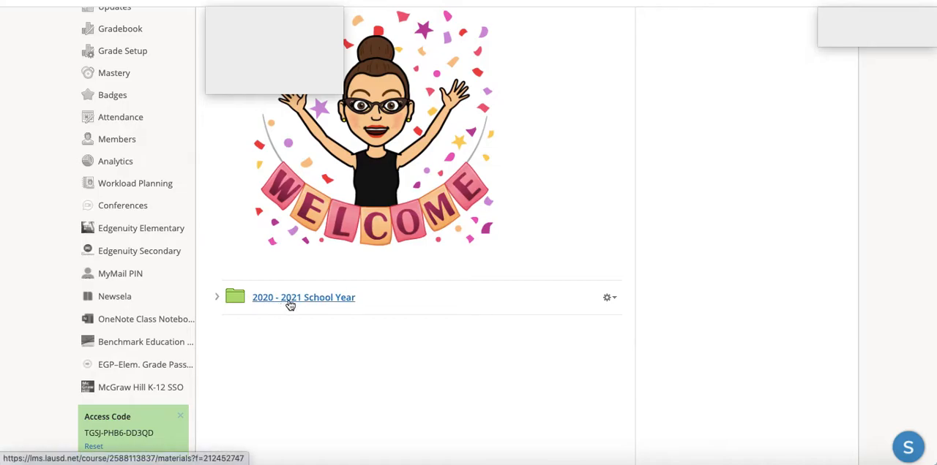
pyautogui.moveTo(326, 306)
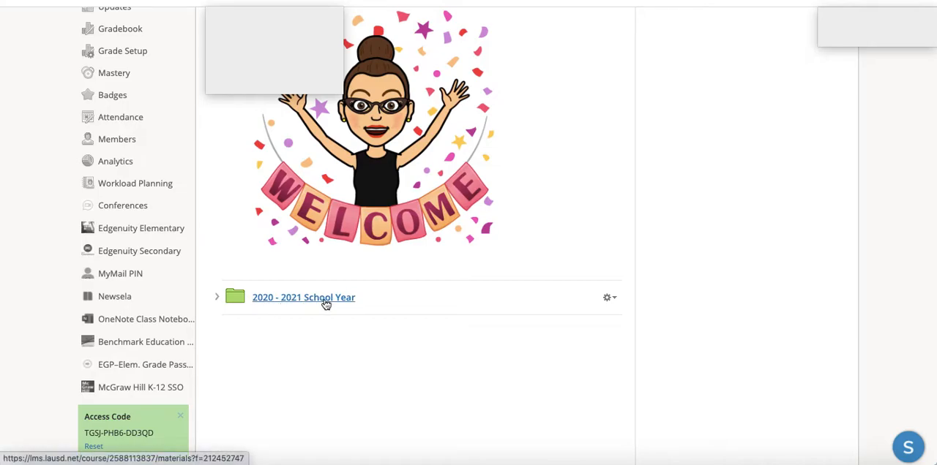
# Open the 2020 - 2021 School Year folder, then the August 2020 month folder.
pyautogui.click(303, 297)
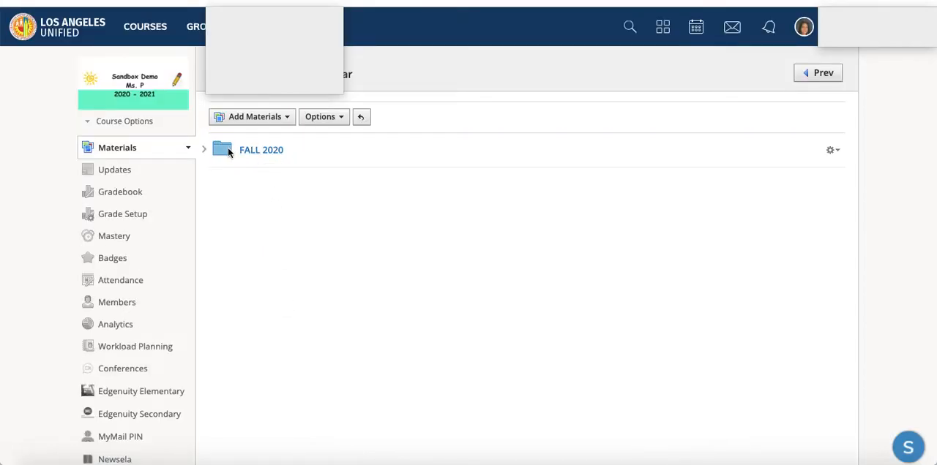
pyautogui.moveTo(261, 150)
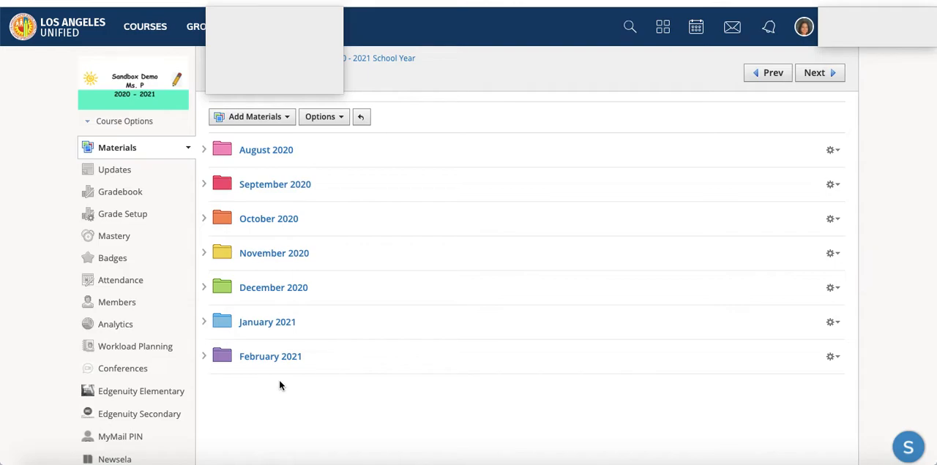
pyautogui.moveTo(272, 154)
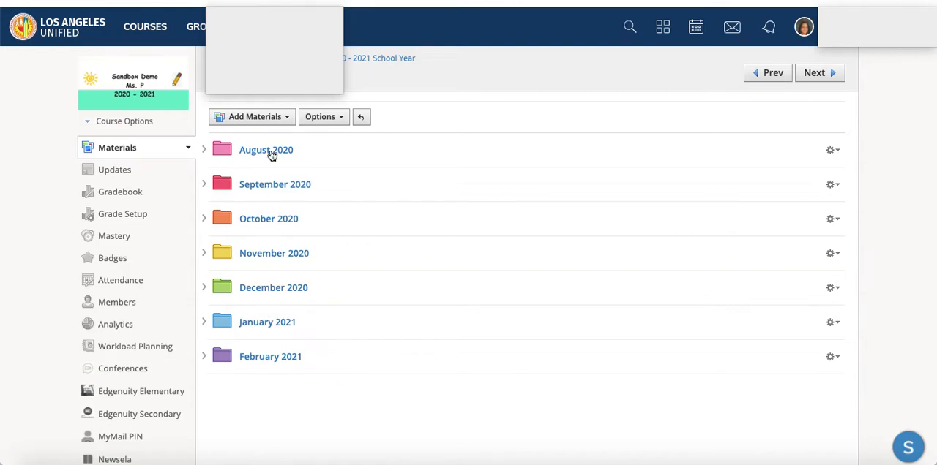
pyautogui.moveTo(268, 408)
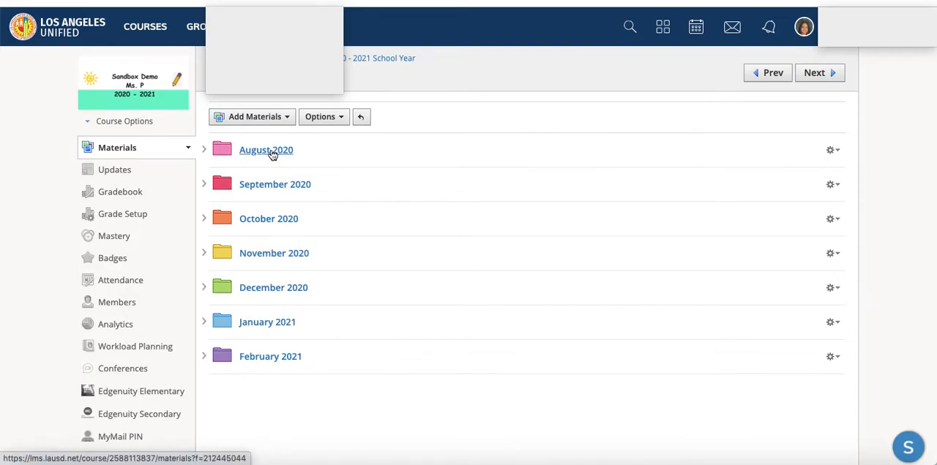
pyautogui.click(266, 150)
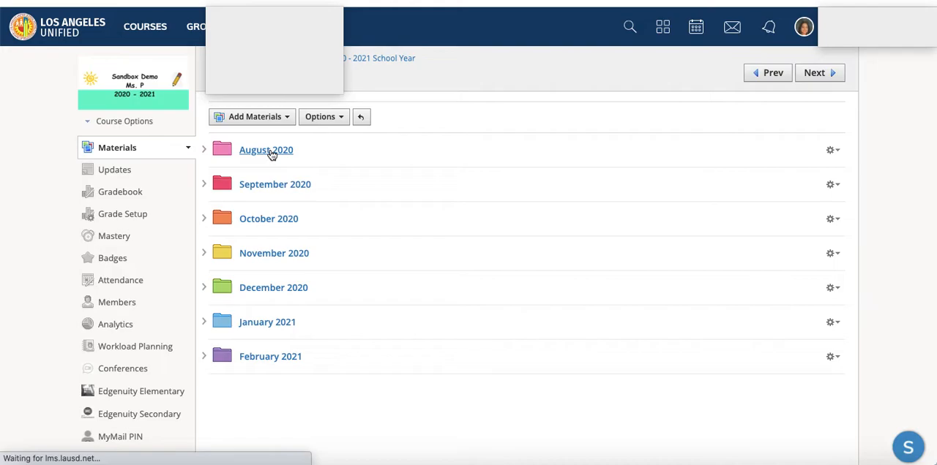
# Inside August 2020, create a green Week 2 folder next to Week 1.
pyautogui.click(266, 149)
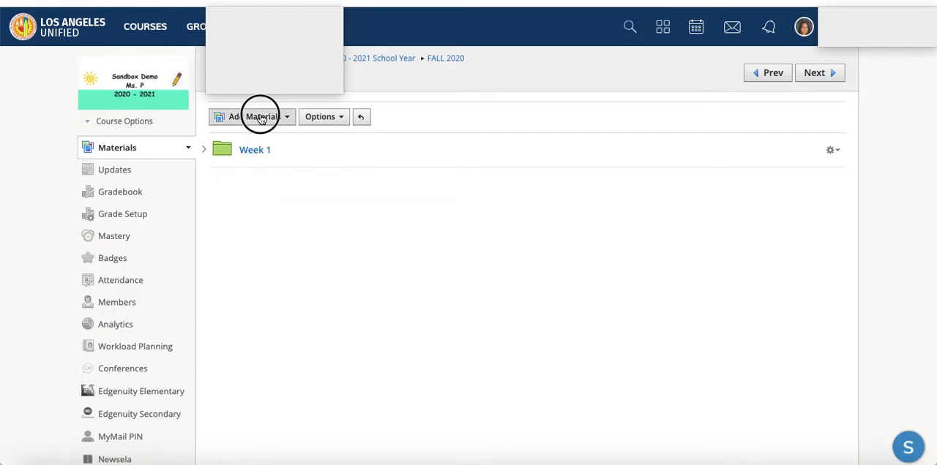
pyautogui.click(252, 116)
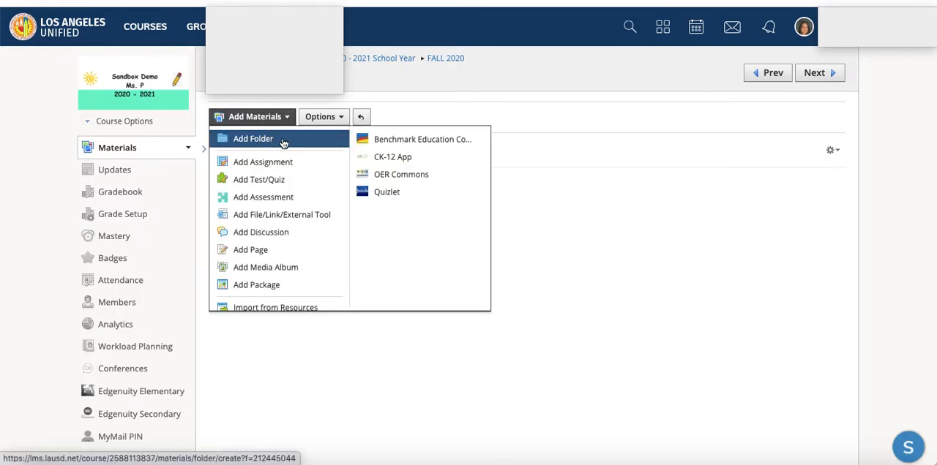
pyautogui.click(253, 138)
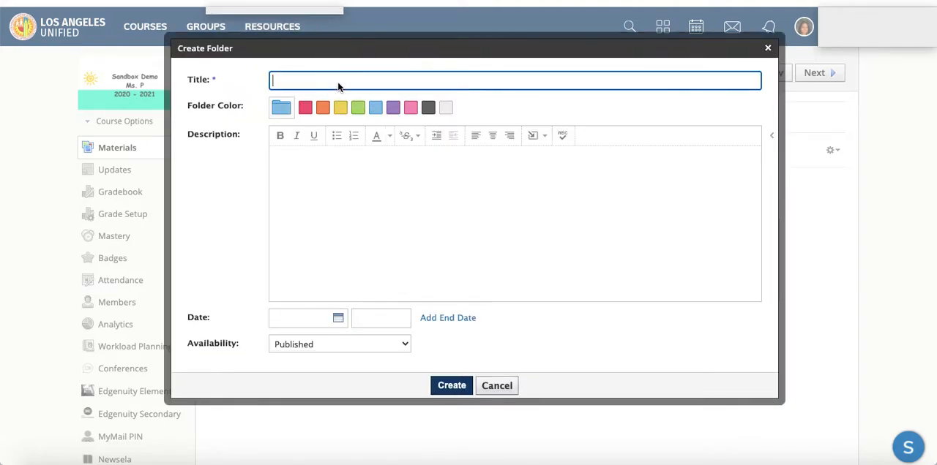
pyautogui.write('Week 1')
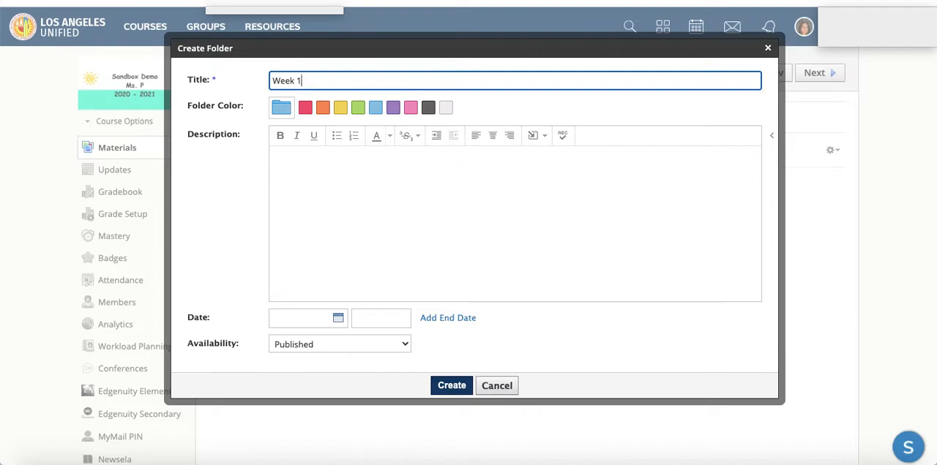
pyautogui.click(358, 108)
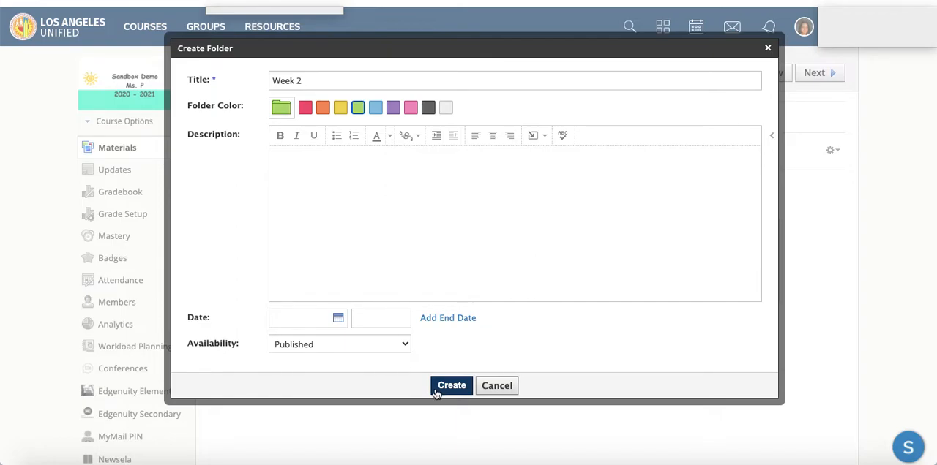
pyautogui.click(450, 386)
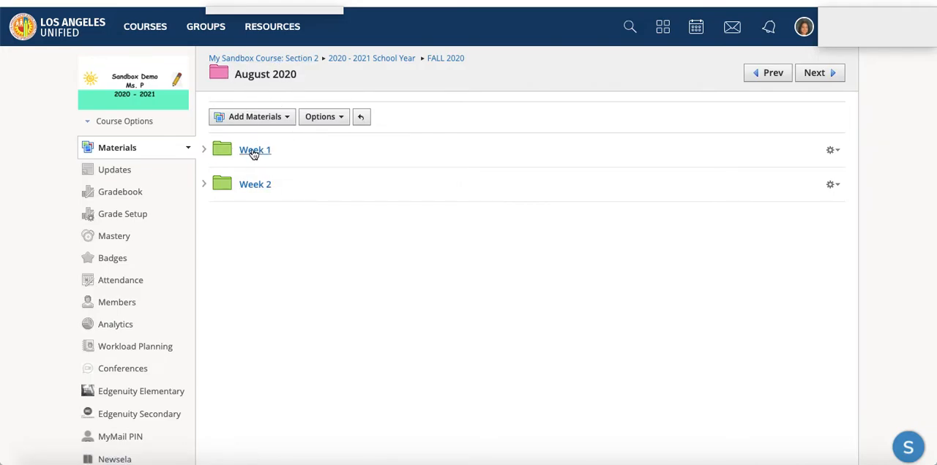
# Open Week 1 and create the 'Week 1 - Language Arts' subject subfolder.
pyautogui.click(254, 150)
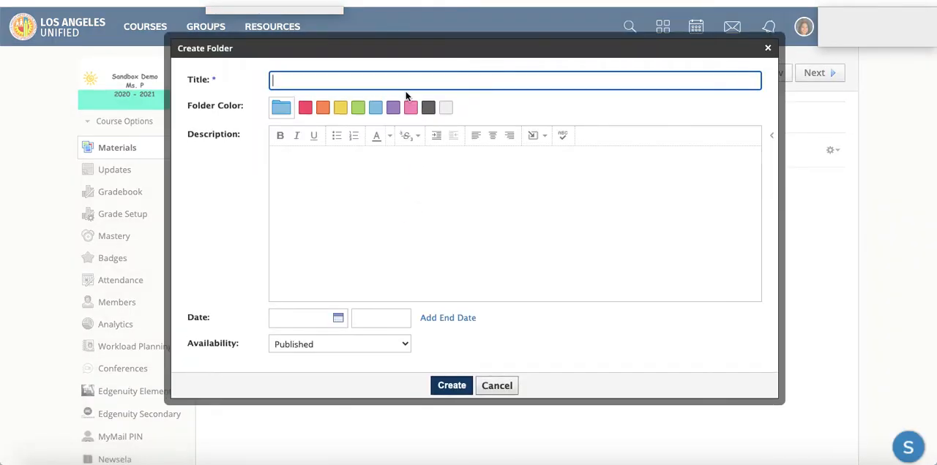
pyautogui.write('Week 1 -')
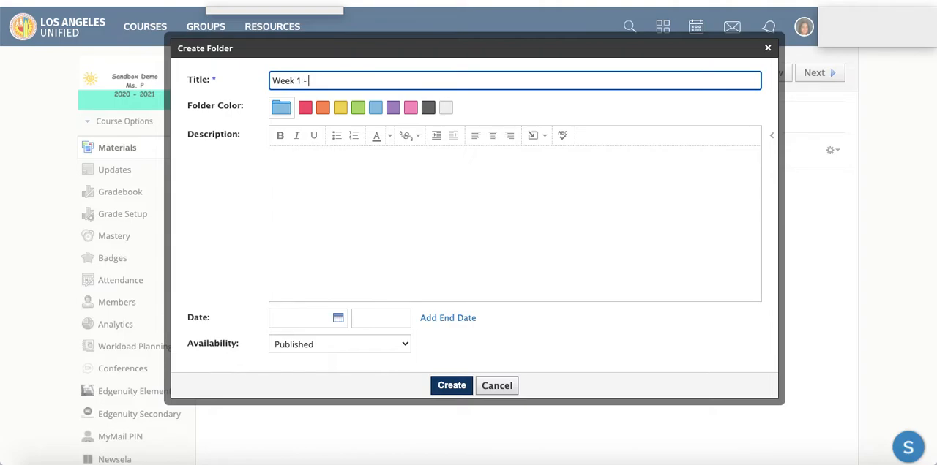
pyautogui.write('Math')
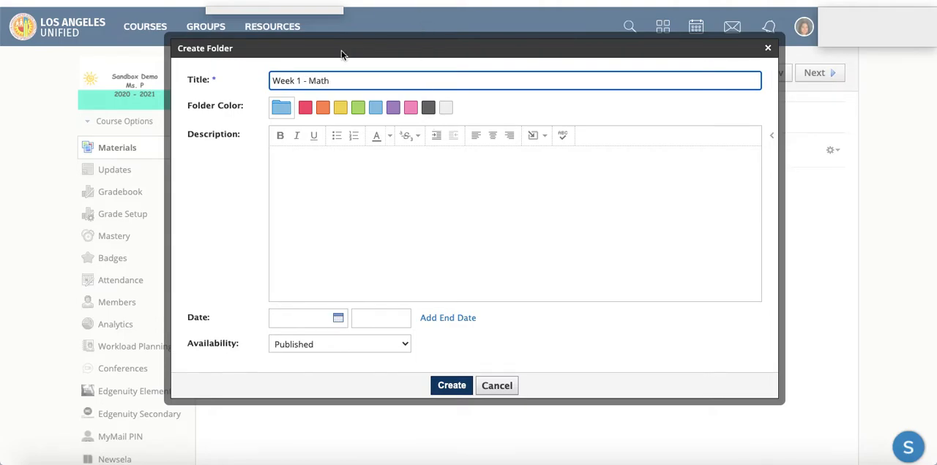
pyautogui.click(452, 385)
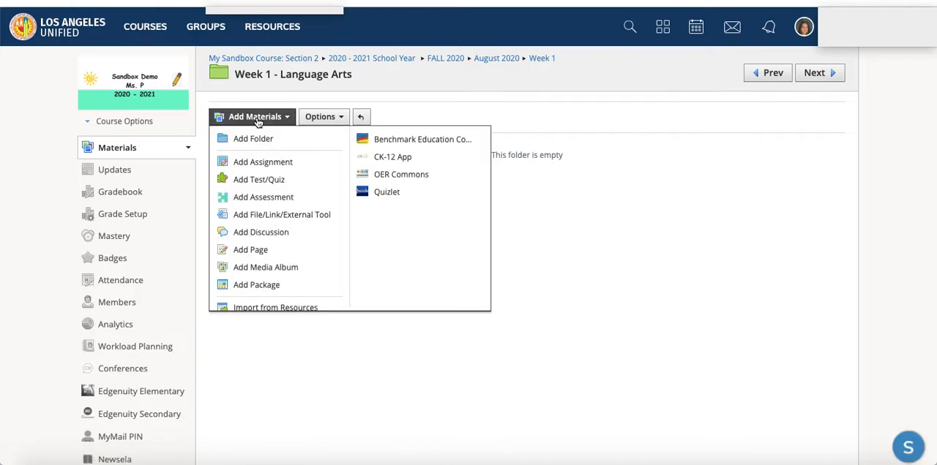
# Create a green 'Monday - August -- 2020' folder inside Week 1 - Language Arts.
pyautogui.click(253, 138)
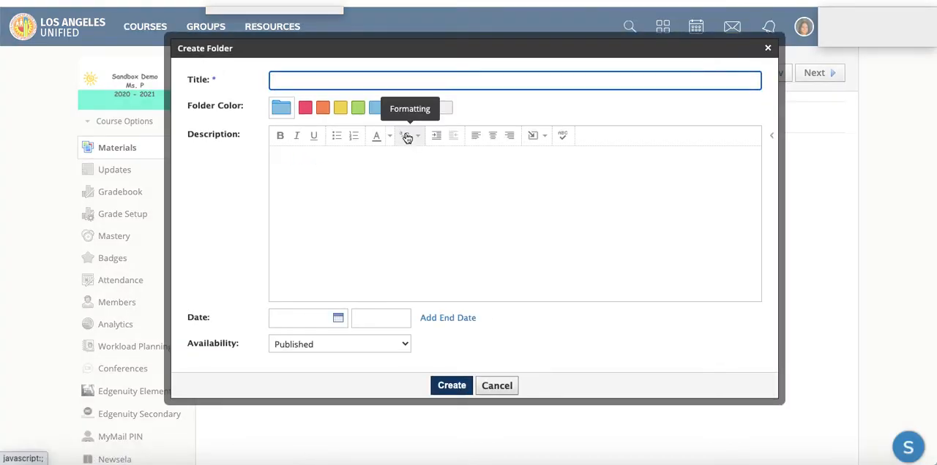
pyautogui.write('Monday -')
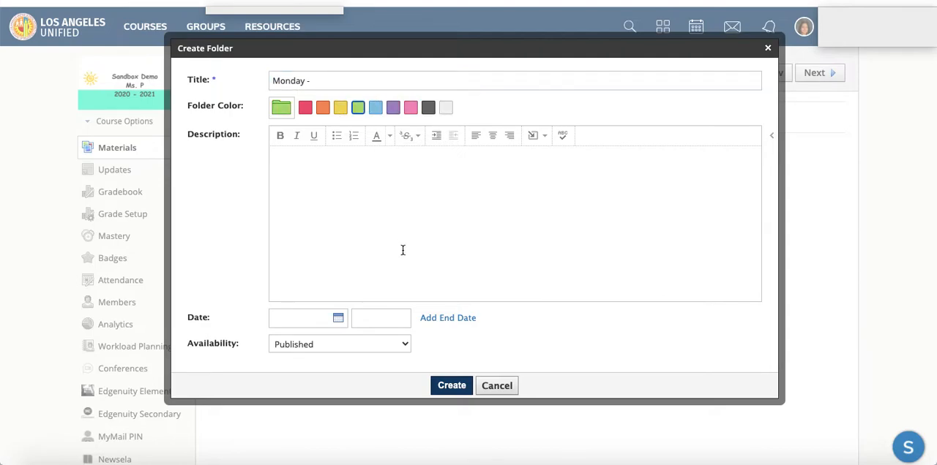
pyautogui.write('August --')
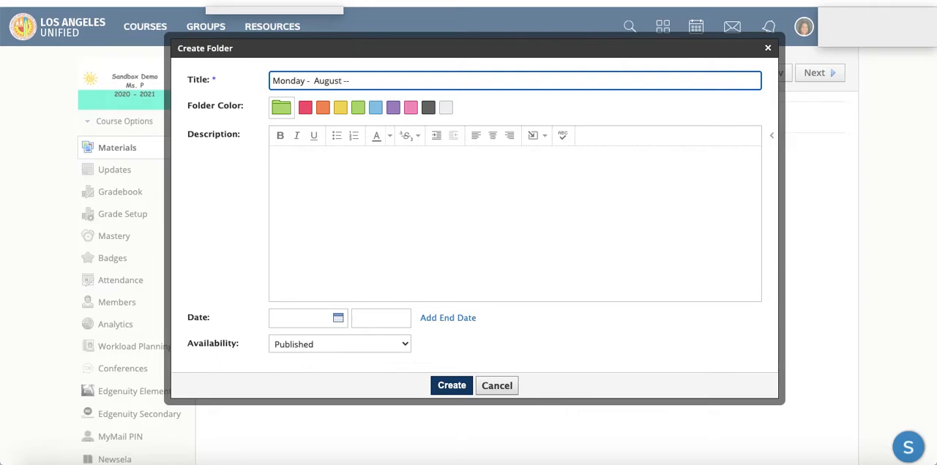
pyautogui.write('2020')
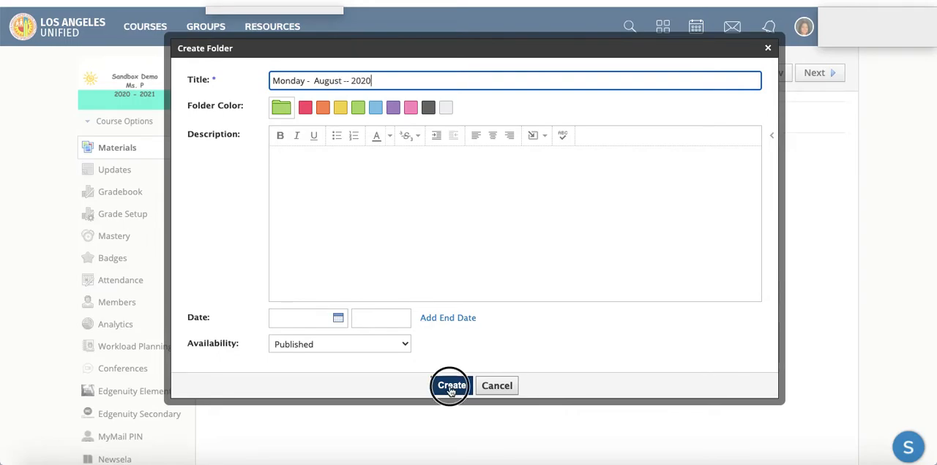
pyautogui.click(451, 385)
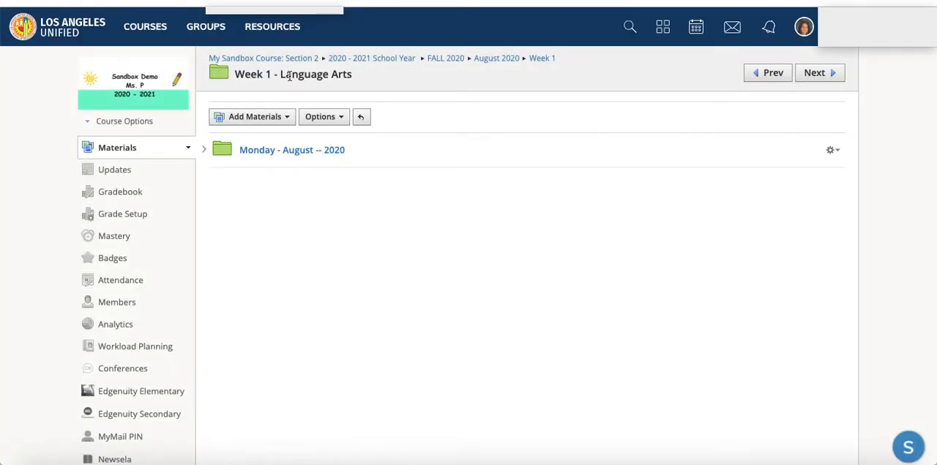
pyautogui.moveTo(292, 150)
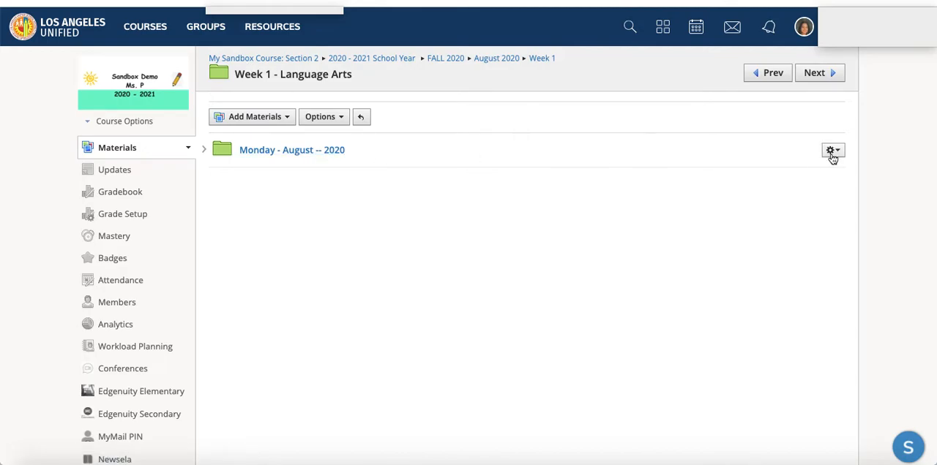
# Retitle the Monday folder 'Week1 - ELA - Monday - August -- 2020' and open it.
pyautogui.click(831, 151)
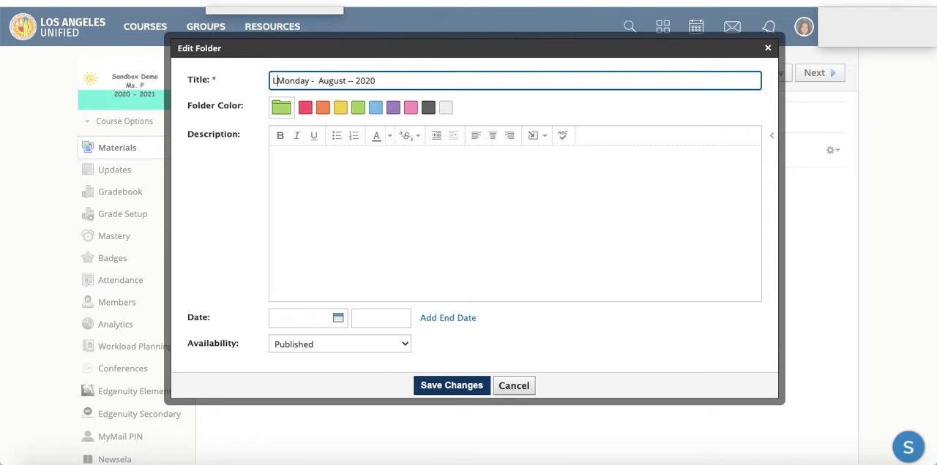
pyautogui.write('W')
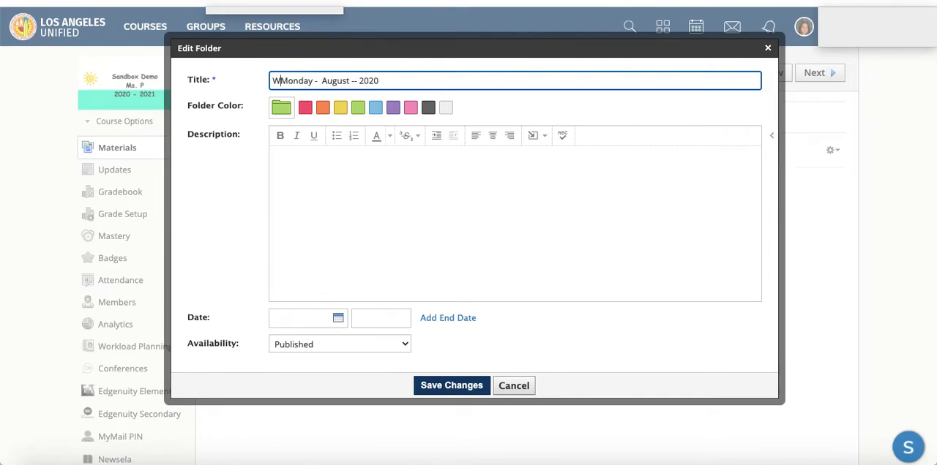
pyautogui.write('eek1')
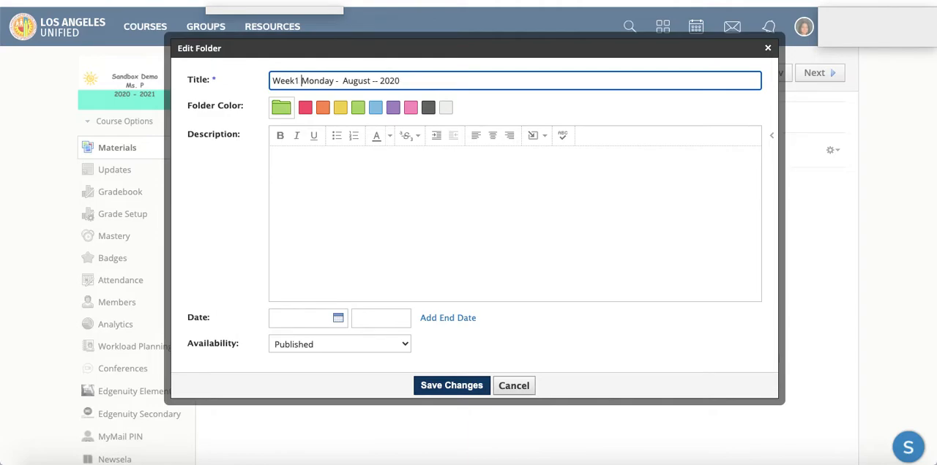
pyautogui.press('Backspace')
pyautogui.write(' - ELA')
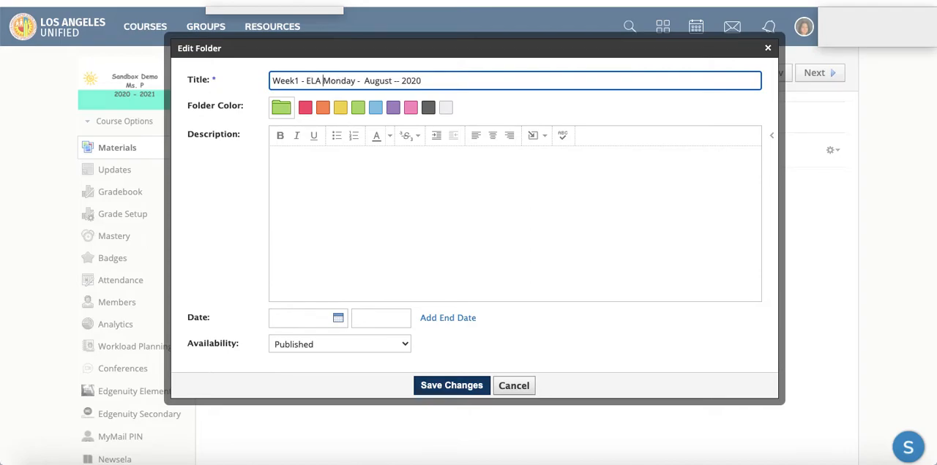
pyautogui.click(450, 385)
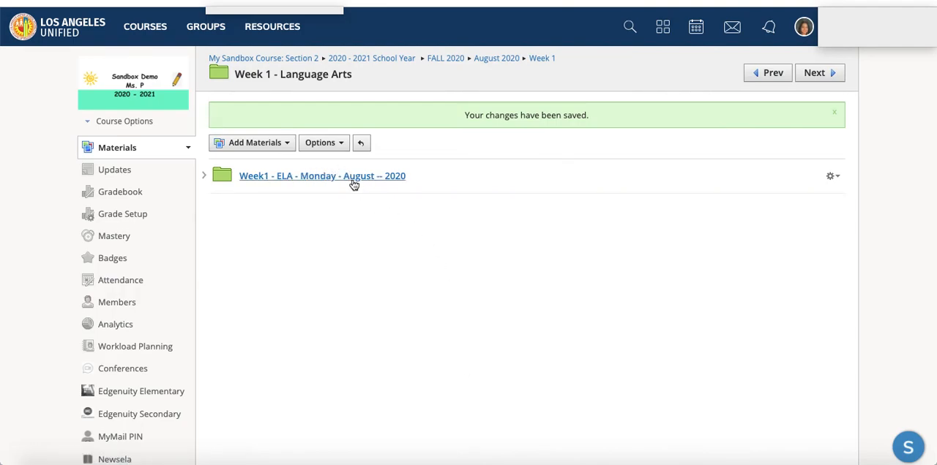
pyautogui.click(322, 176)
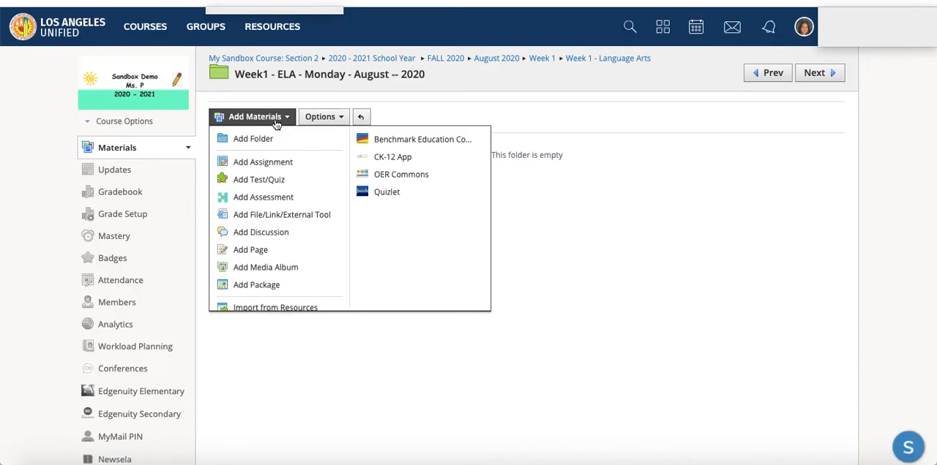
pyautogui.moveTo(261, 162)
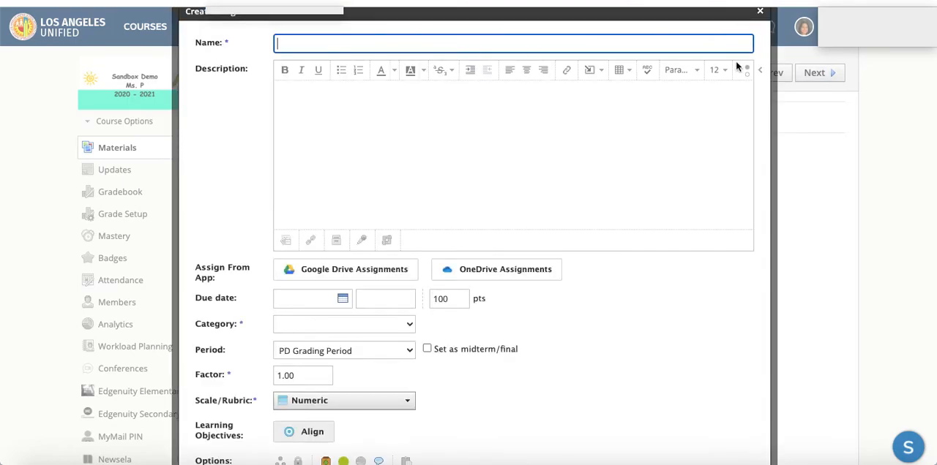
pyautogui.click(759, 11)
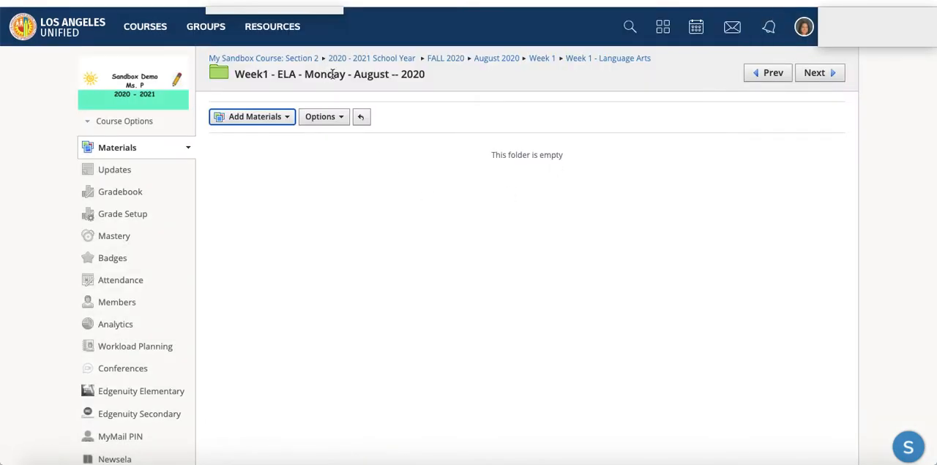
pyautogui.moveTo(118, 147)
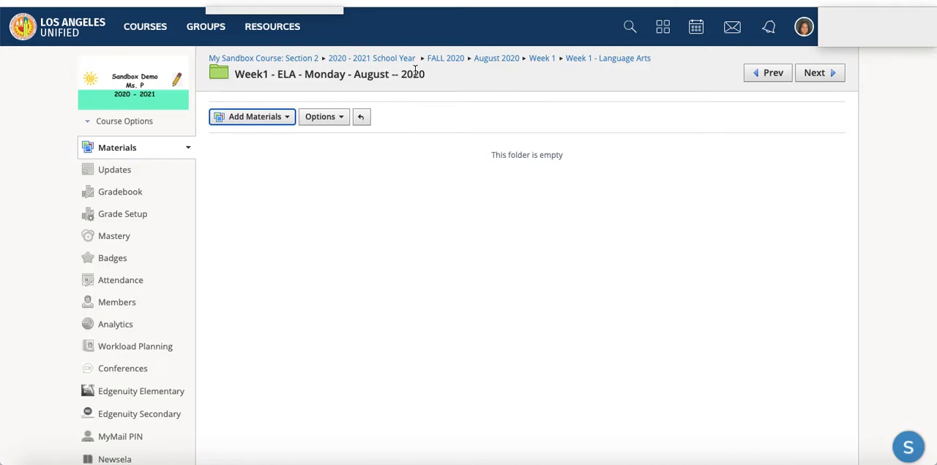
pyautogui.moveTo(452, 375)
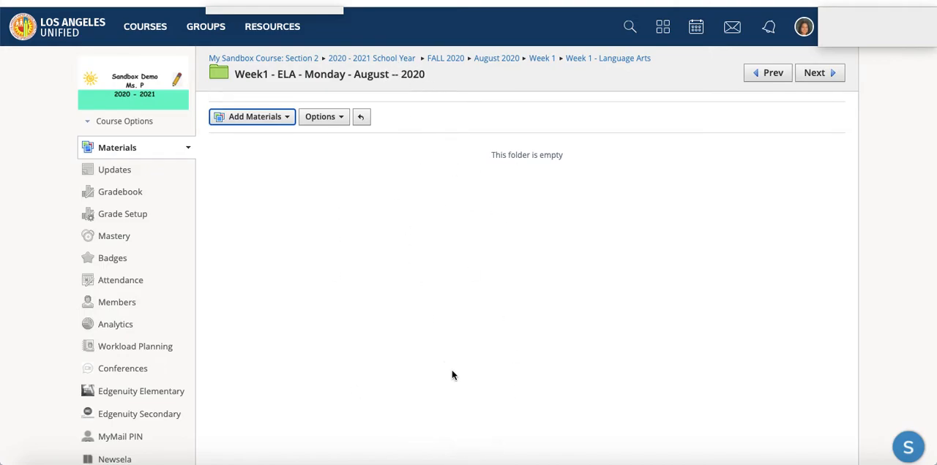
pyautogui.moveTo(474, 304)
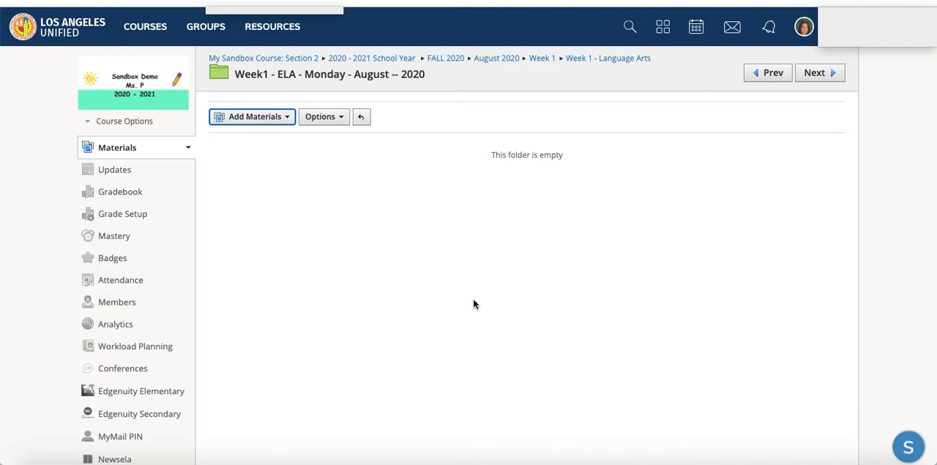
pyautogui.moveTo(469, 298)
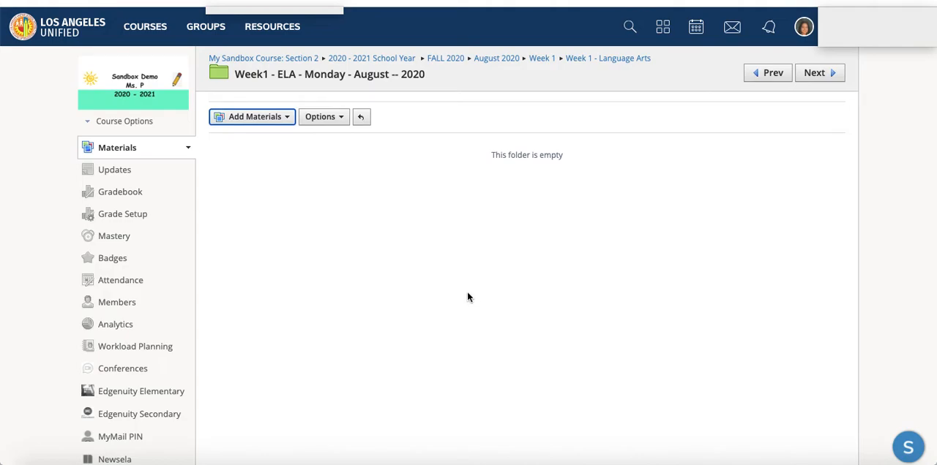
pyautogui.moveTo(624, 58)
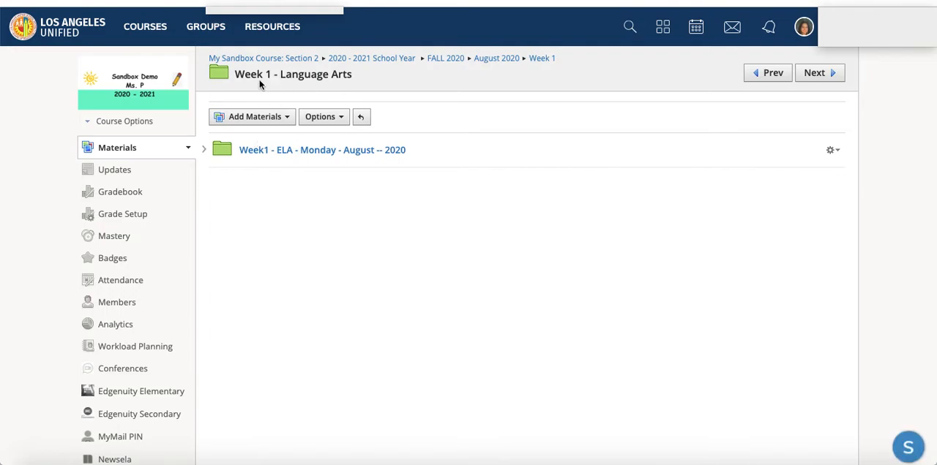
pyautogui.moveTo(377, 244)
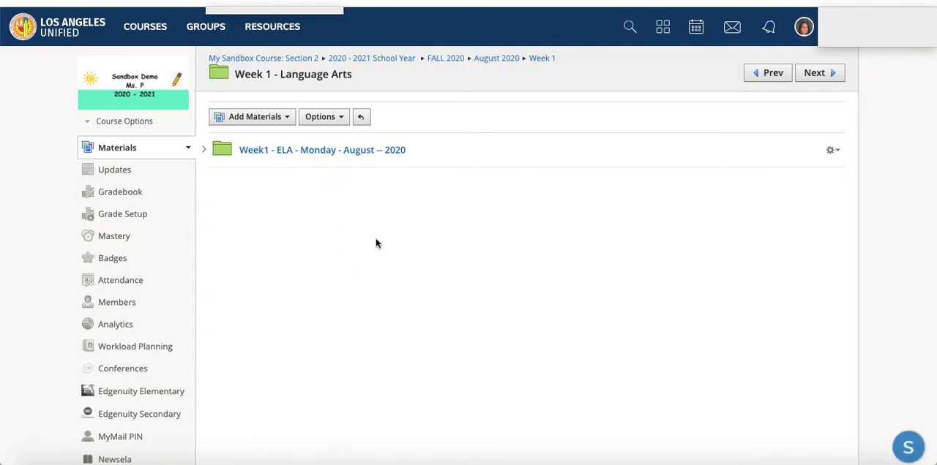
# Use the breadcrumbs to climb from Week 1 through August 2020 to FALL 2020.
pyautogui.click(542, 58)
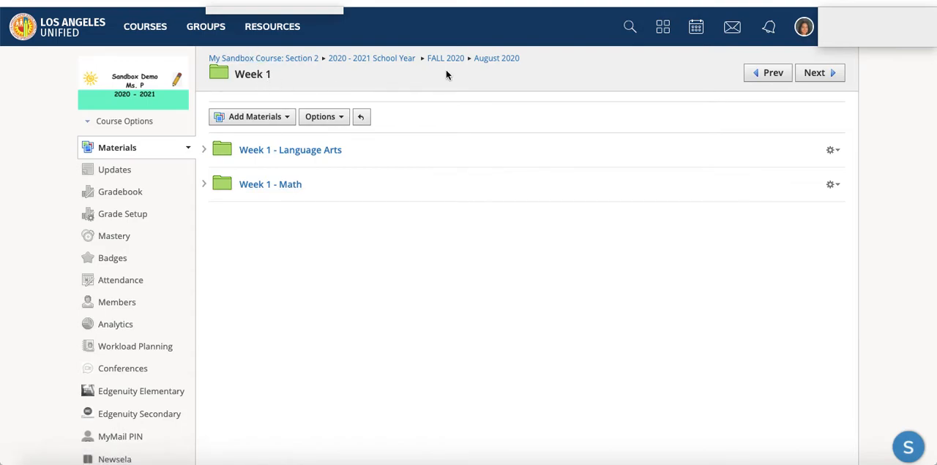
pyautogui.click(497, 58)
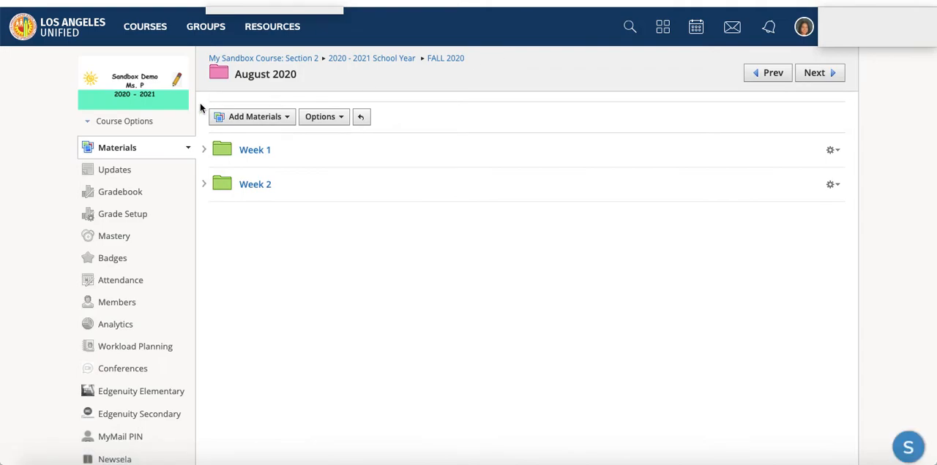
pyautogui.click(445, 58)
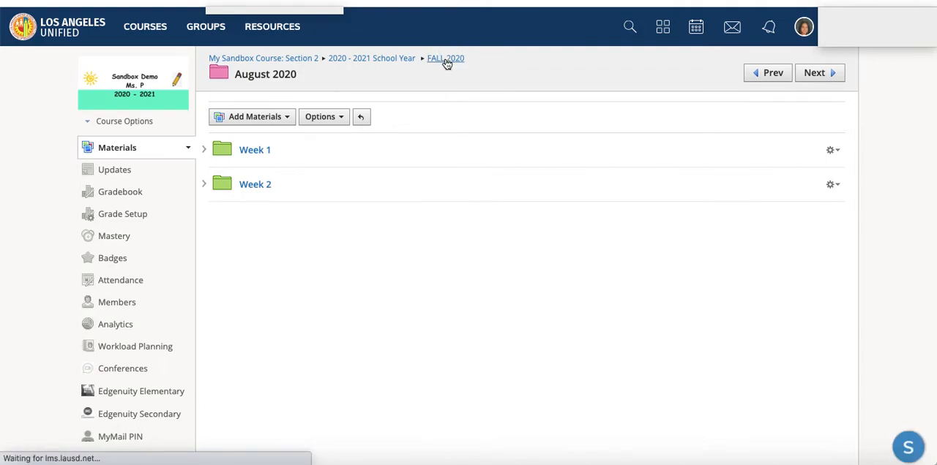
pyautogui.click(445, 57)
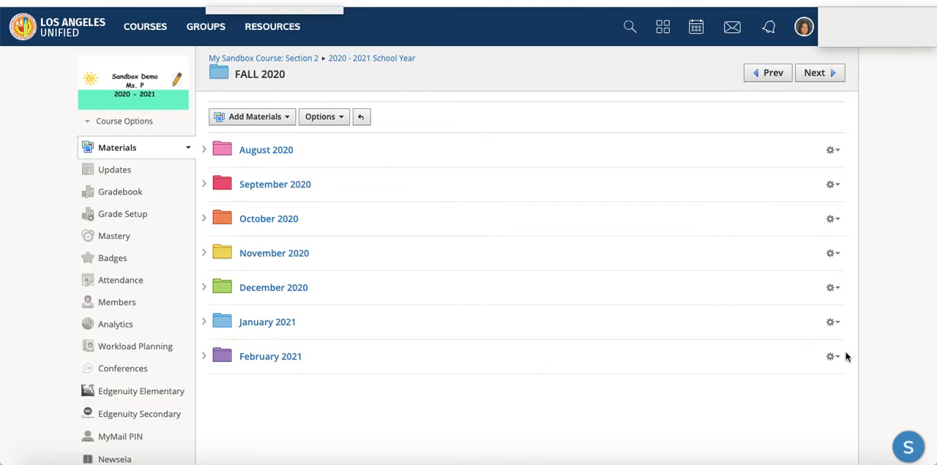
# Unpublish the February 2021, December 2020, November 2020 and October 2020 folders.
pyautogui.click(832, 356)
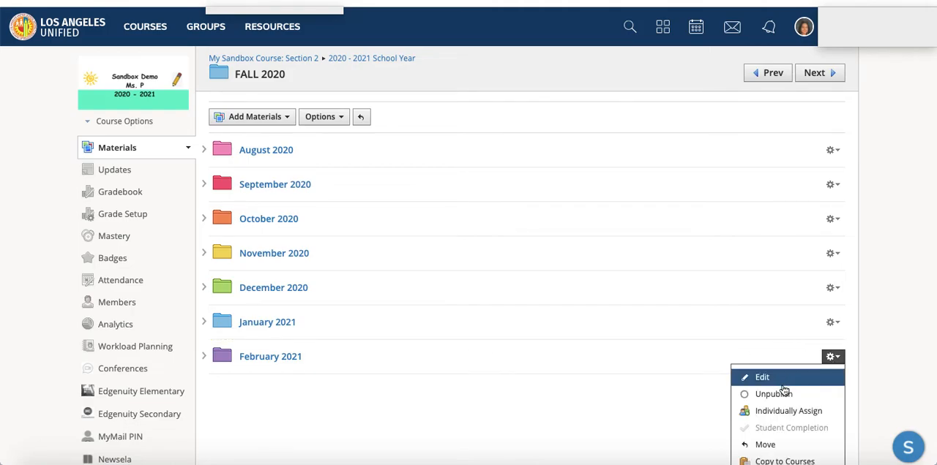
pyautogui.click(773, 394)
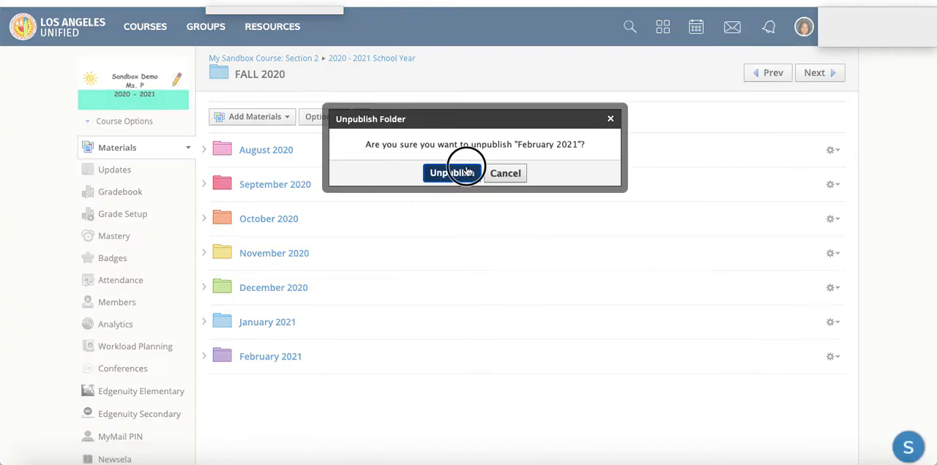
pyautogui.click(450, 174)
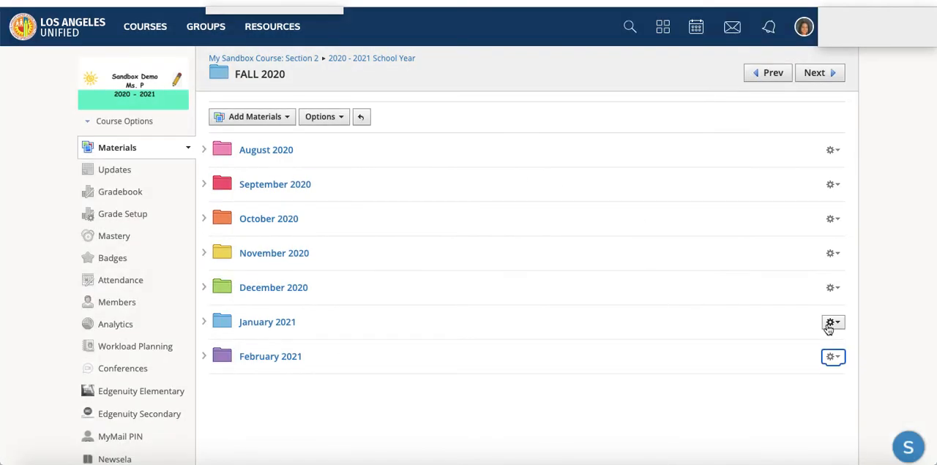
pyautogui.click(833, 322)
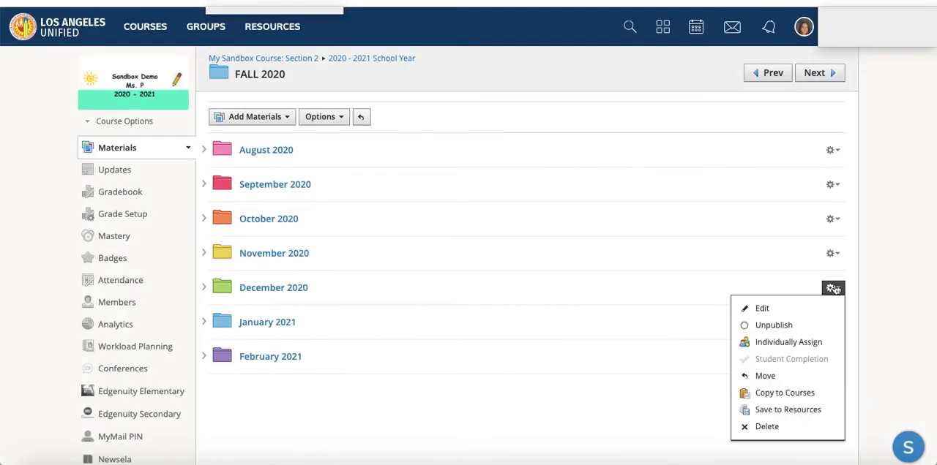
pyautogui.click(773, 325)
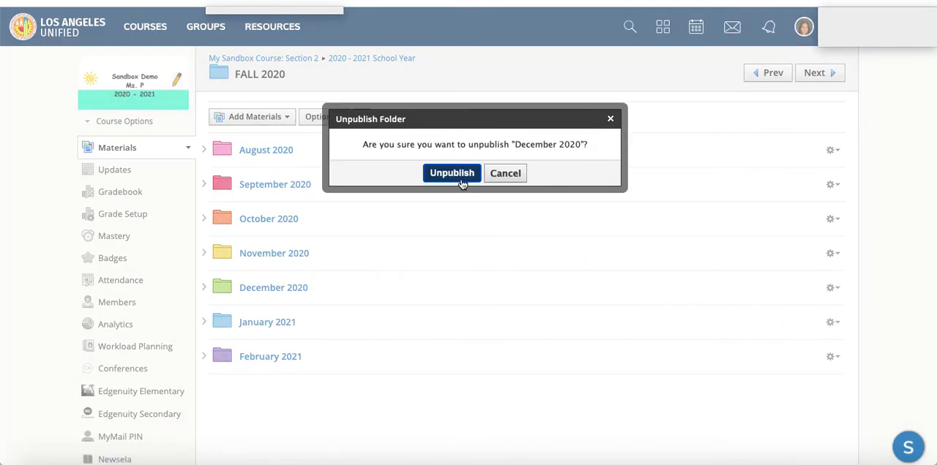
pyautogui.click(452, 173)
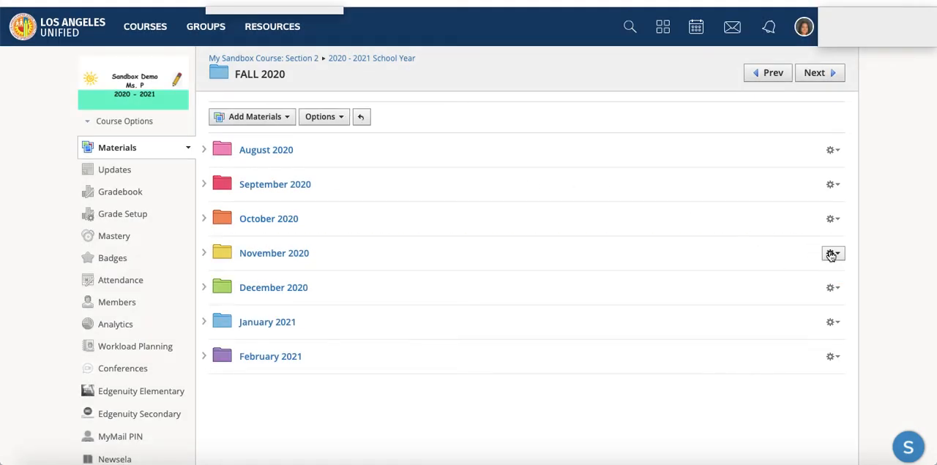
pyautogui.click(832, 253)
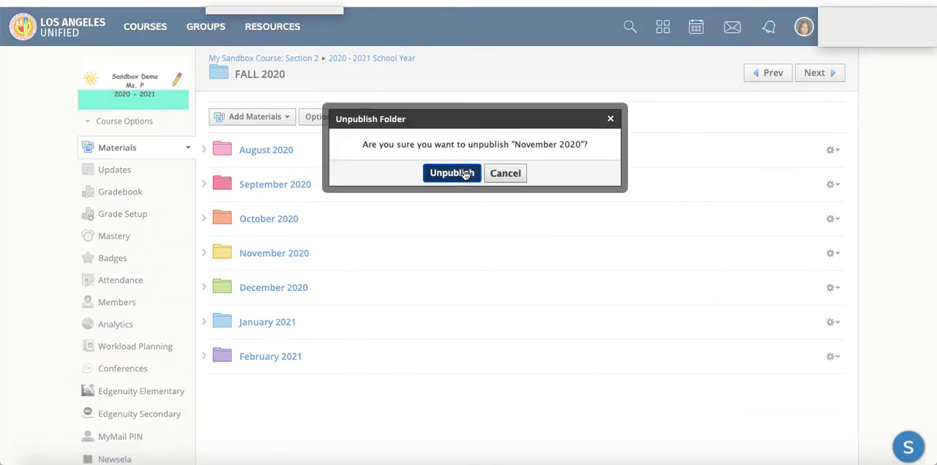
pyautogui.click(451, 173)
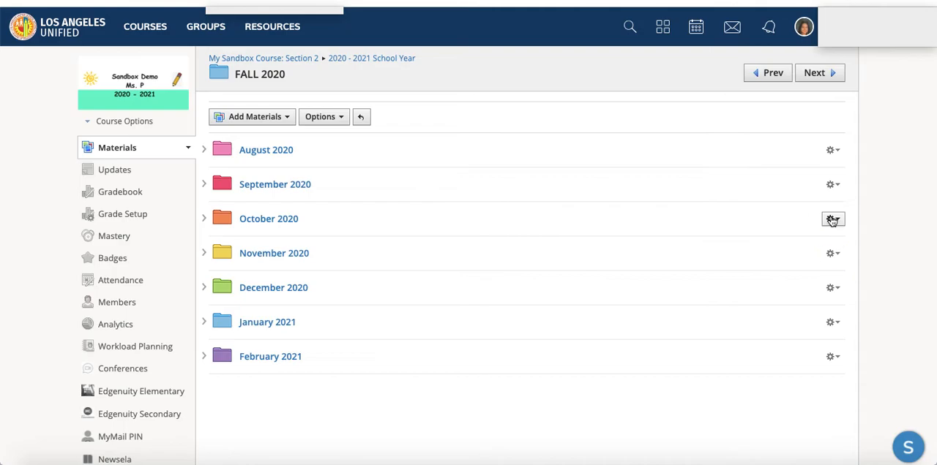
pyautogui.click(832, 219)
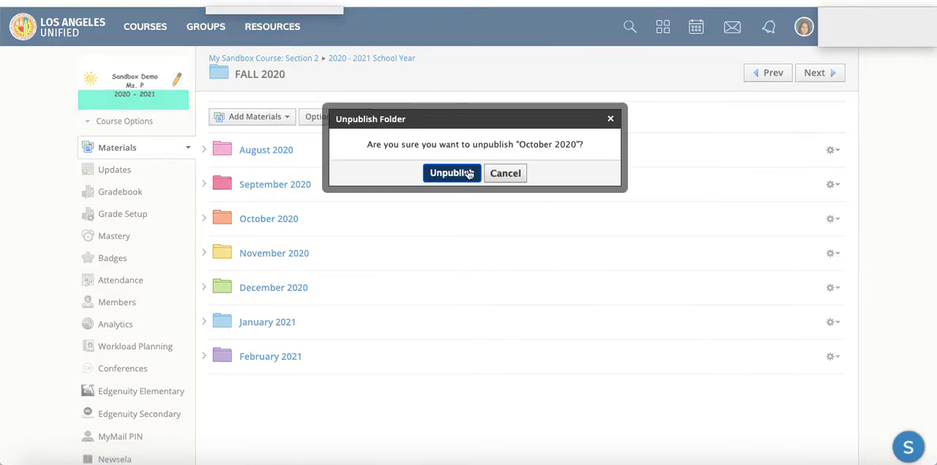
pyautogui.click(452, 173)
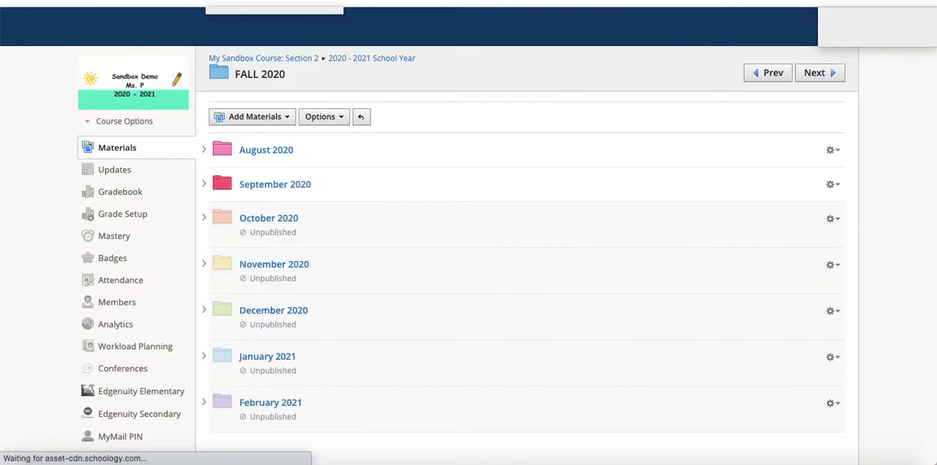
# Unpublish the September 2020 folder, leaving only August 2020 published.
pyautogui.scroll(-3)
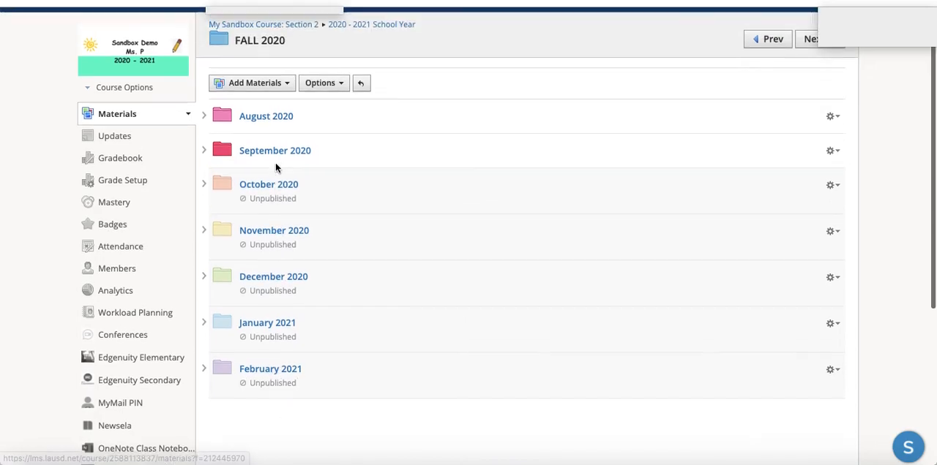
pyautogui.click(832, 154)
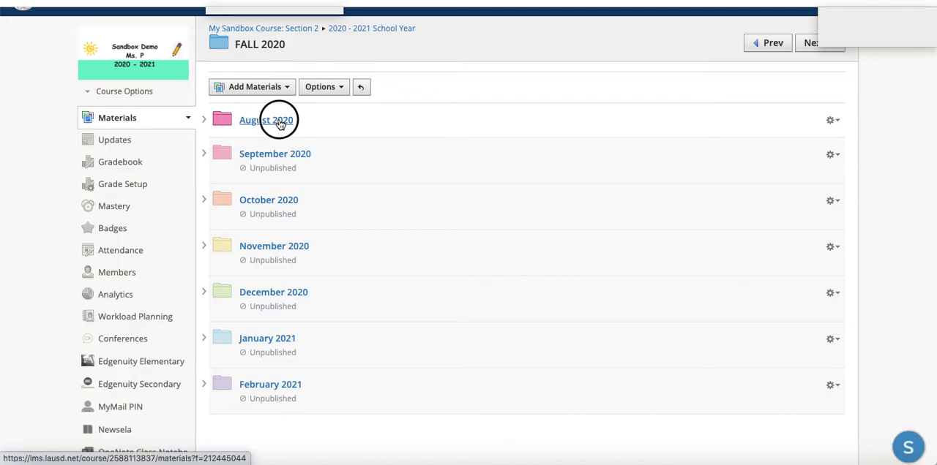
# Inside August 2020, unpublish the Week 2 folder, then publish it again.
pyautogui.click(265, 120)
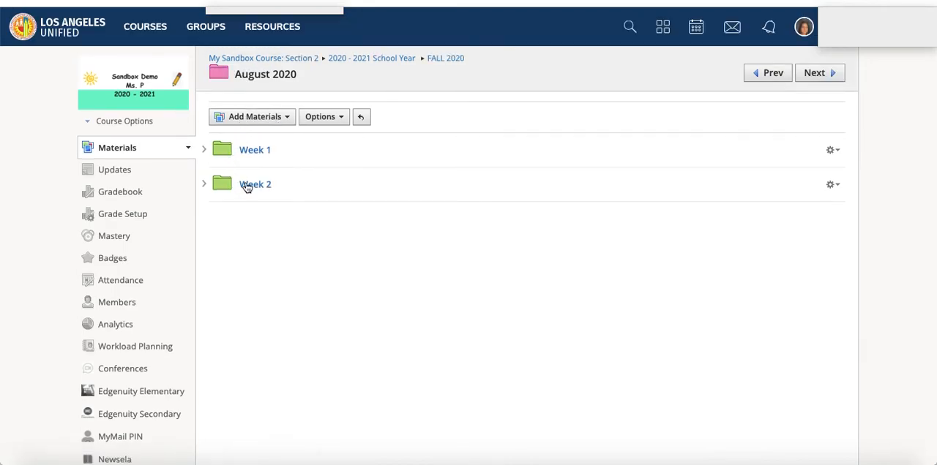
pyautogui.click(832, 185)
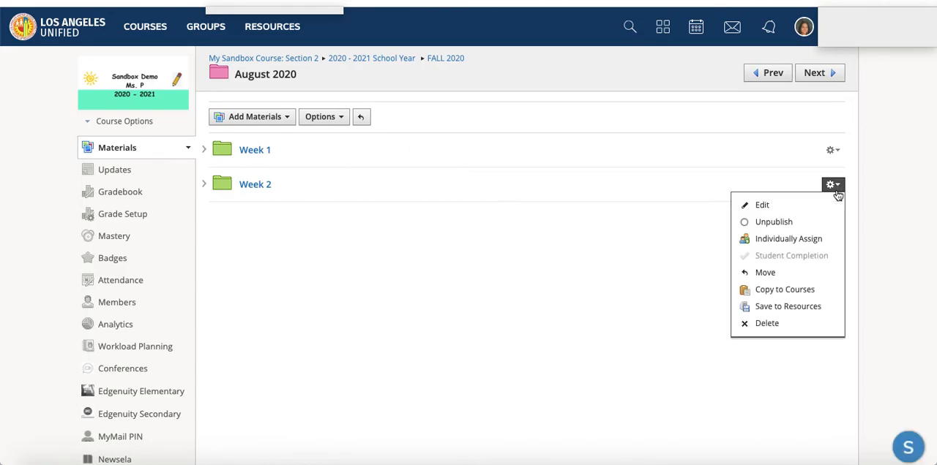
pyautogui.moveTo(773, 221)
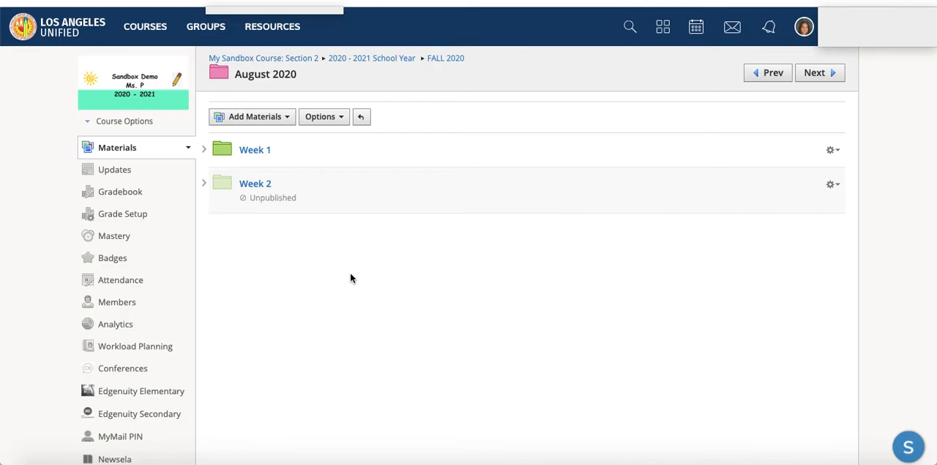
pyautogui.moveTo(298, 232)
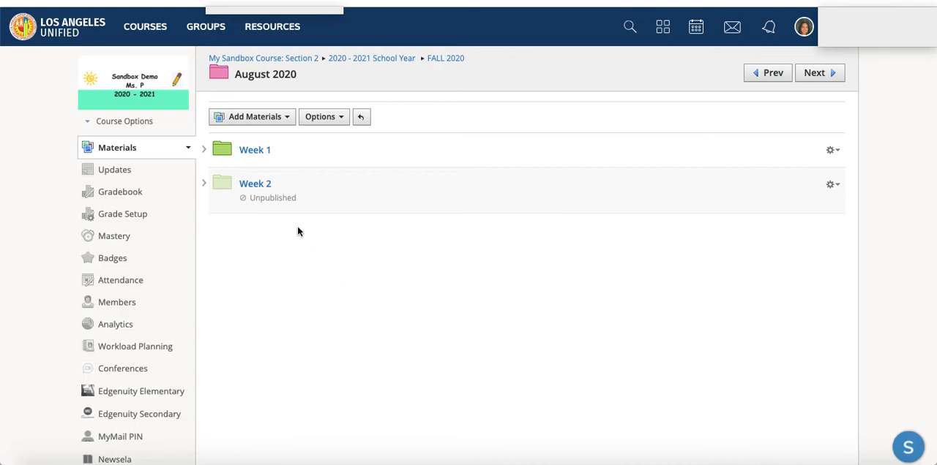
pyautogui.moveTo(577, 265)
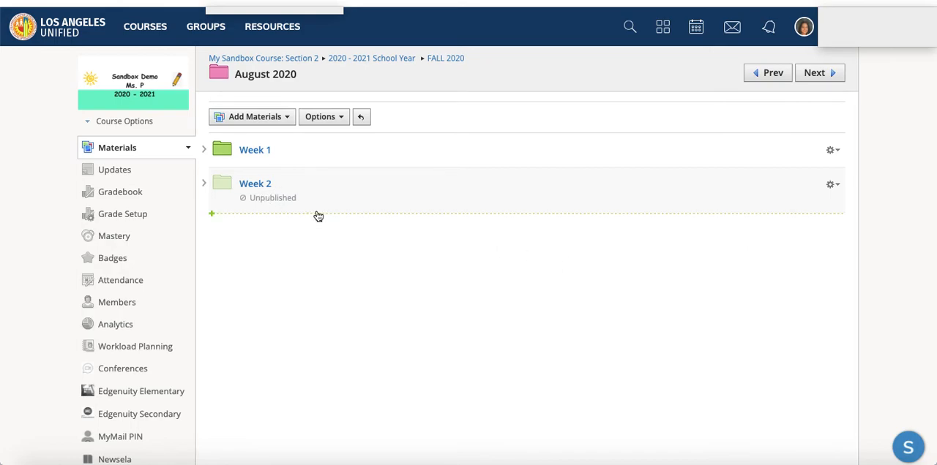
pyautogui.click(831, 185)
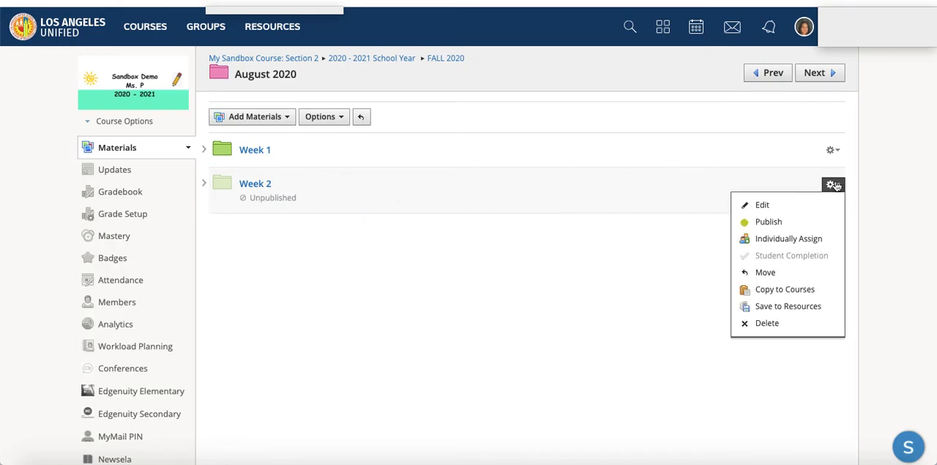
pyautogui.click(767, 221)
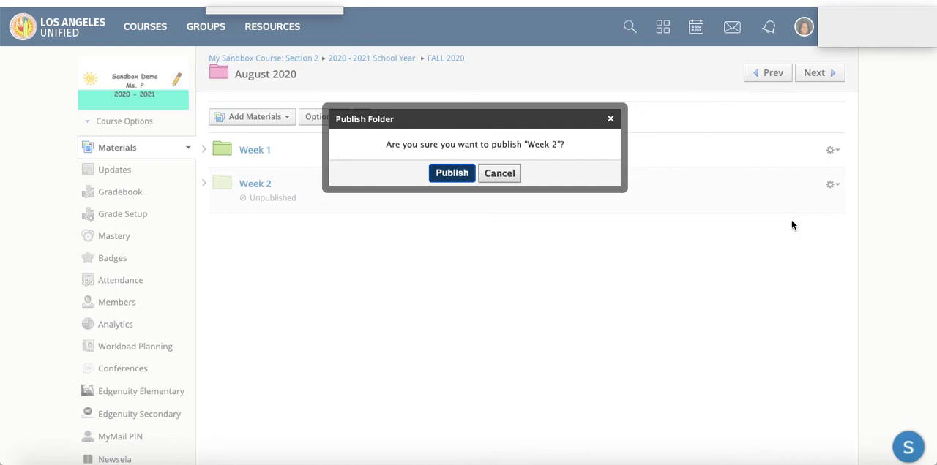
pyautogui.click(499, 173)
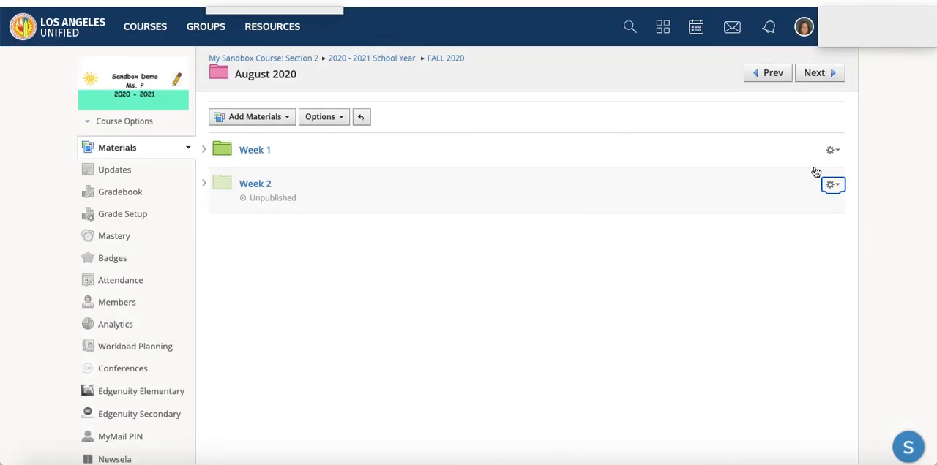
pyautogui.click(830, 185)
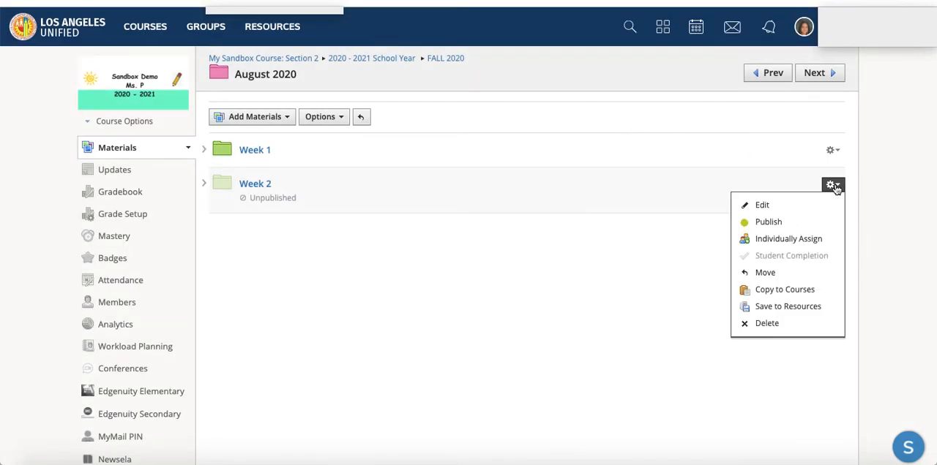
pyautogui.click(767, 221)
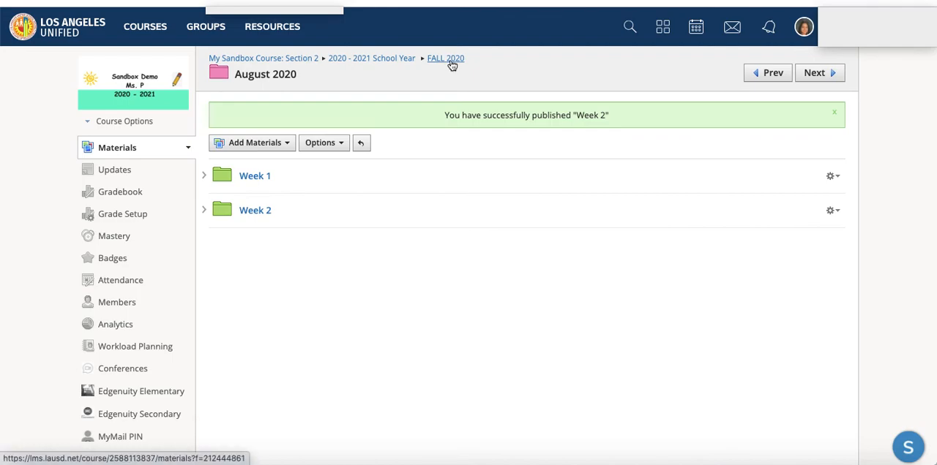
# Navigate up through FALL 2020 to the 2020 - 2021 School Year folder.
pyautogui.click(445, 58)
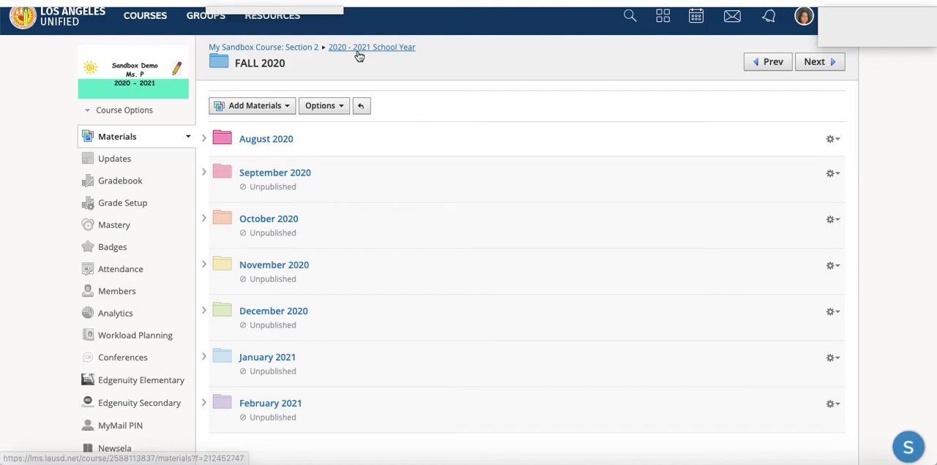
pyautogui.moveTo(359, 55)
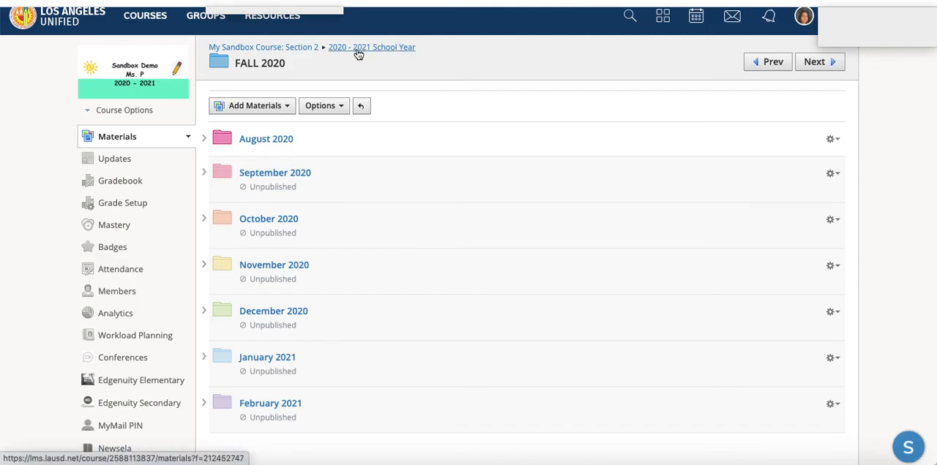
pyautogui.click(371, 46)
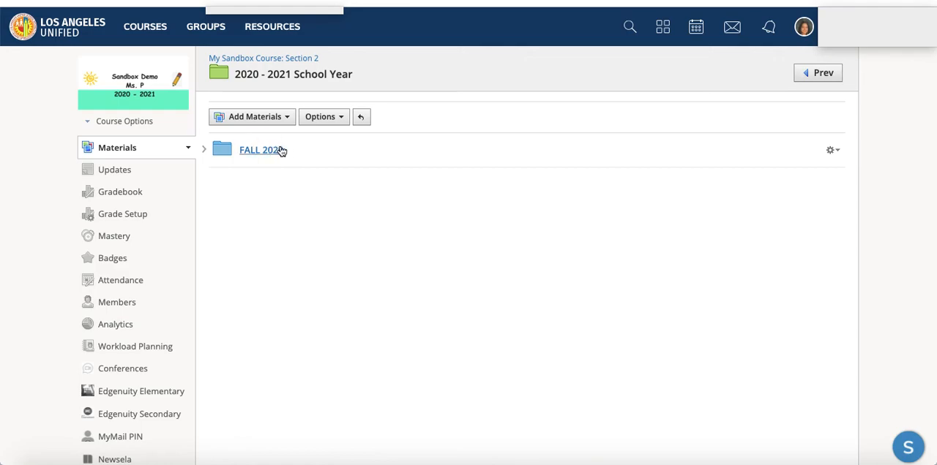
pyautogui.click(255, 116)
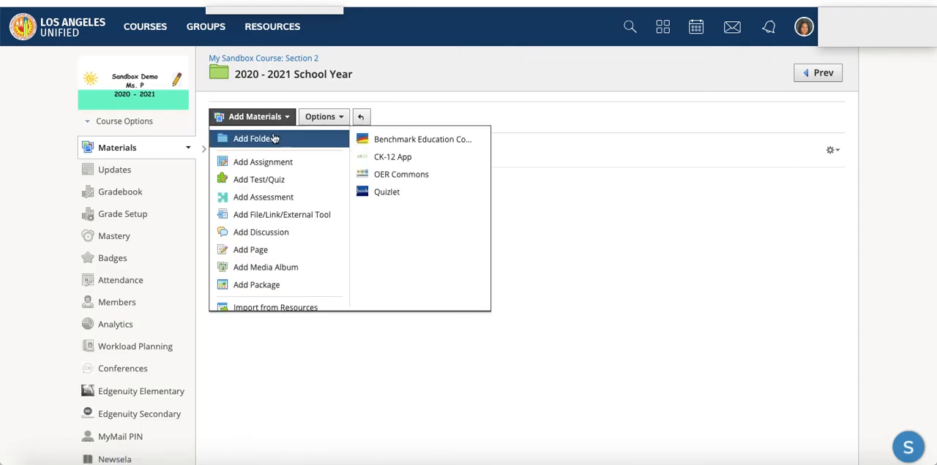
pyautogui.click(255, 138)
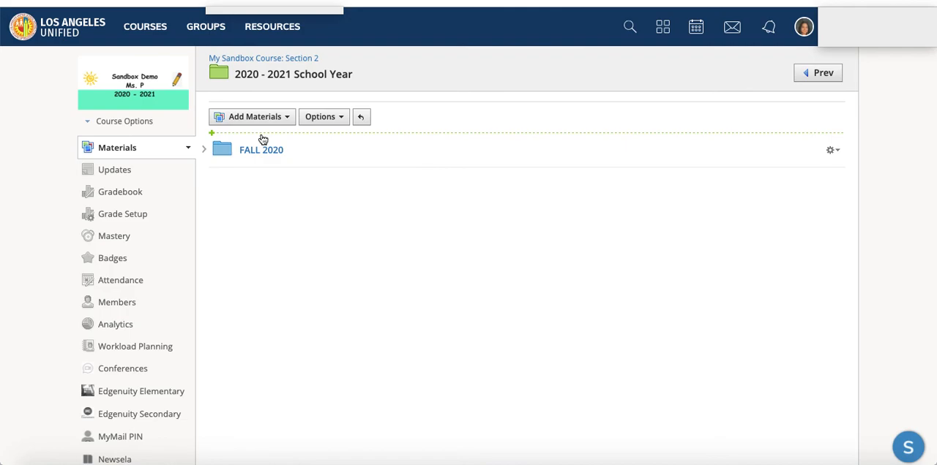
pyautogui.moveTo(236, 180)
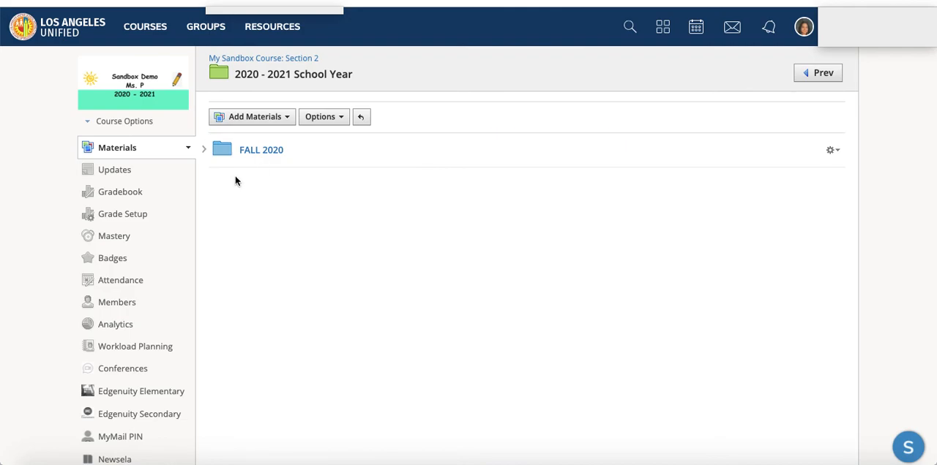
pyautogui.moveTo(315, 193)
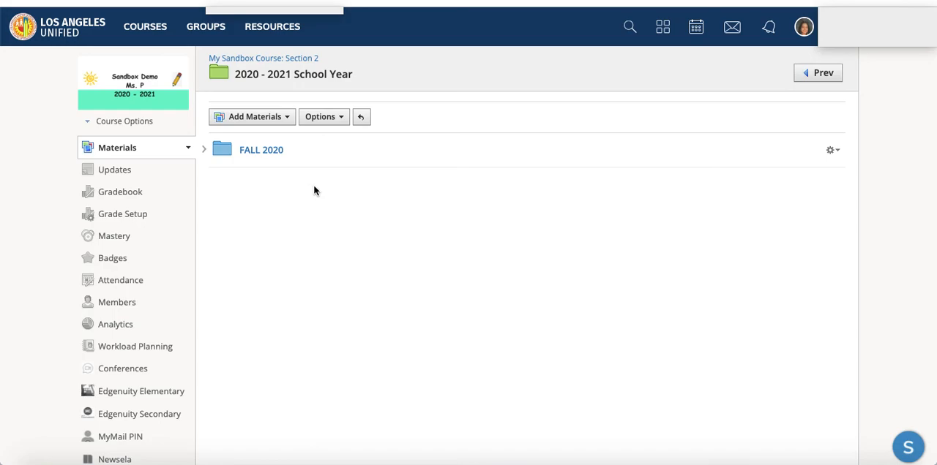
pyautogui.moveTo(251, 187)
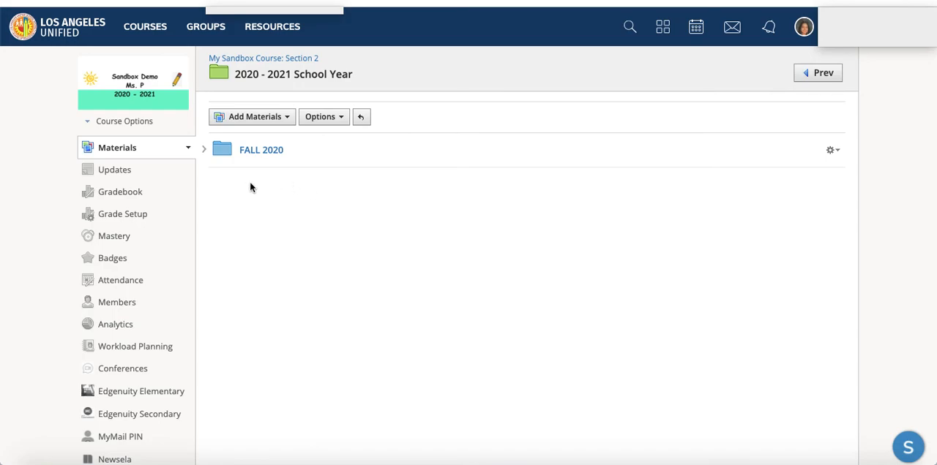
pyautogui.moveTo(250, 187)
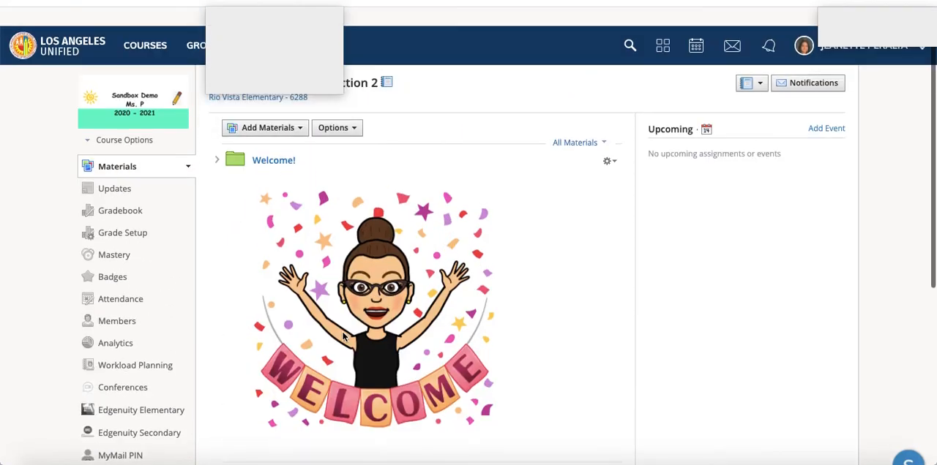
# Scroll the top-level course materials down to the 2020 - 2021 School Year folder.
pyautogui.scroll(-3)
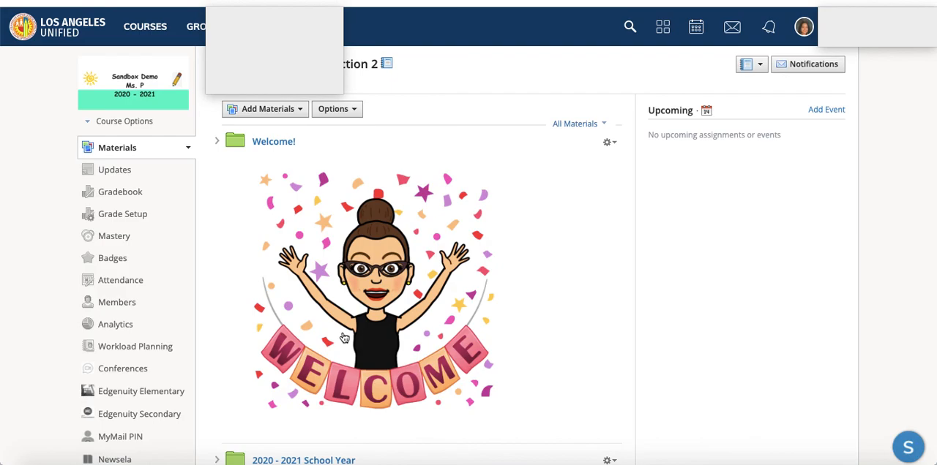
pyautogui.scroll(-3)
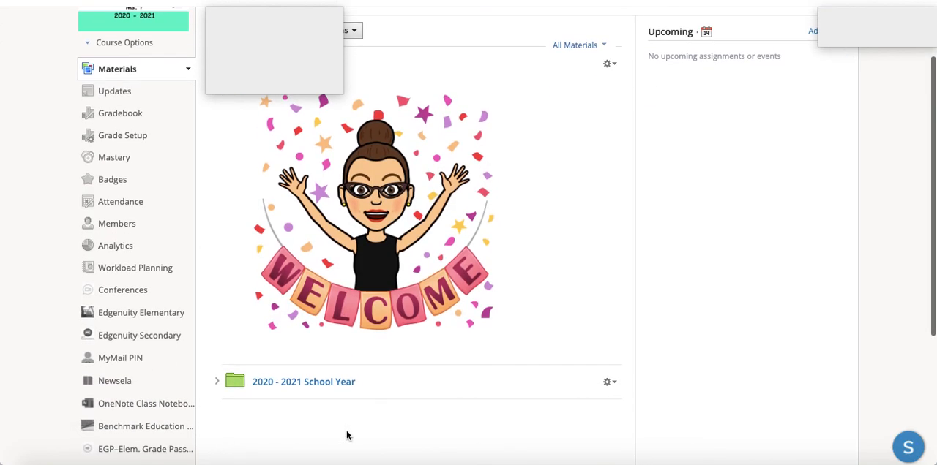
pyautogui.moveTo(359, 388)
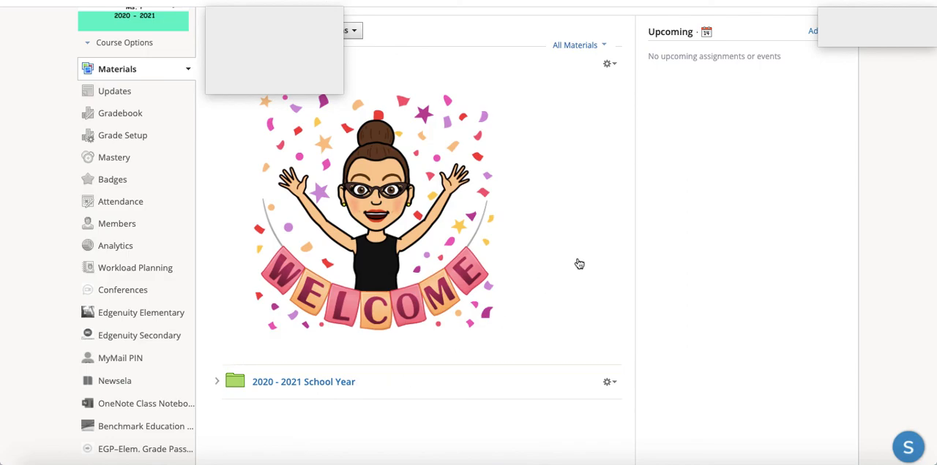
pyautogui.moveTo(632, 254)
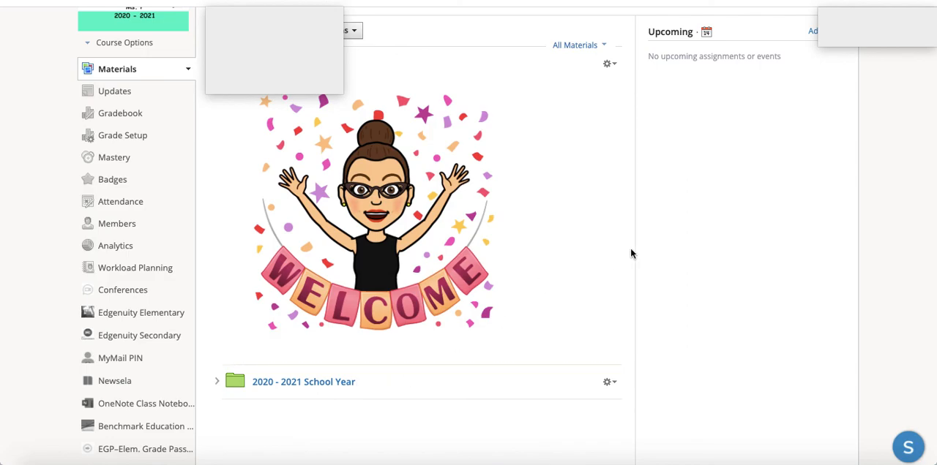